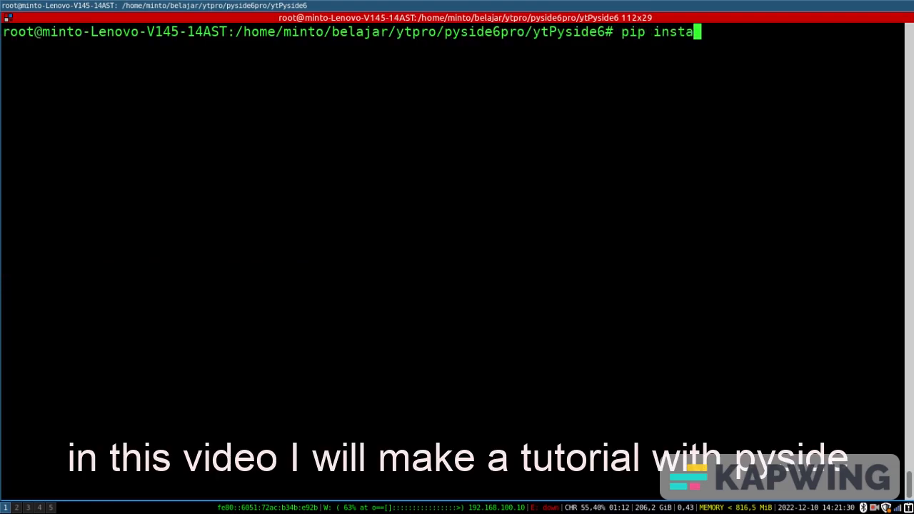
Run 'pip install PySide6' to install the PySide6 library
type("ll PySide6")
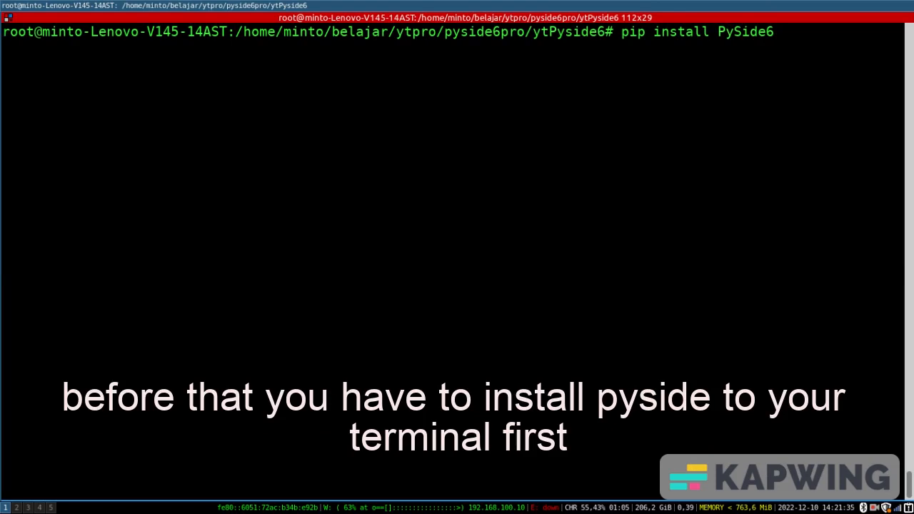
type("node -v")
key("Return")
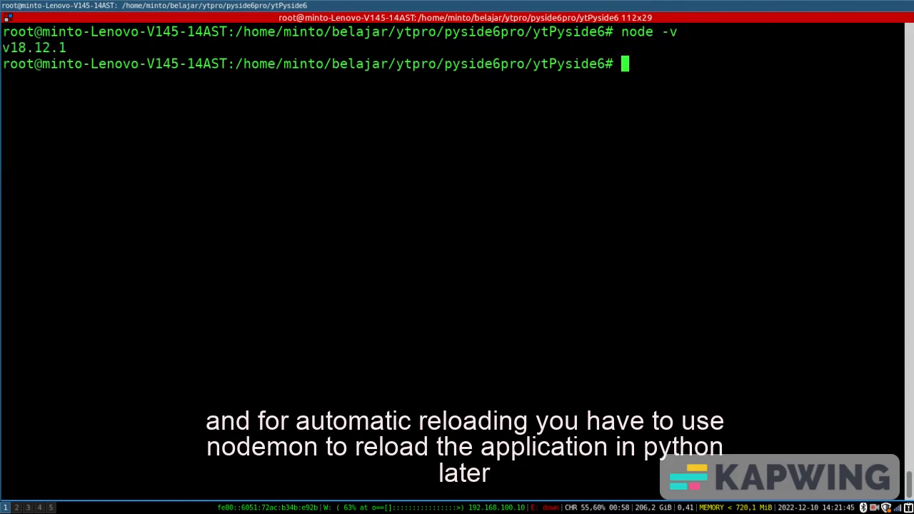
Run 'npm install -g nodemon' to install nodemon globally
type("npm i")
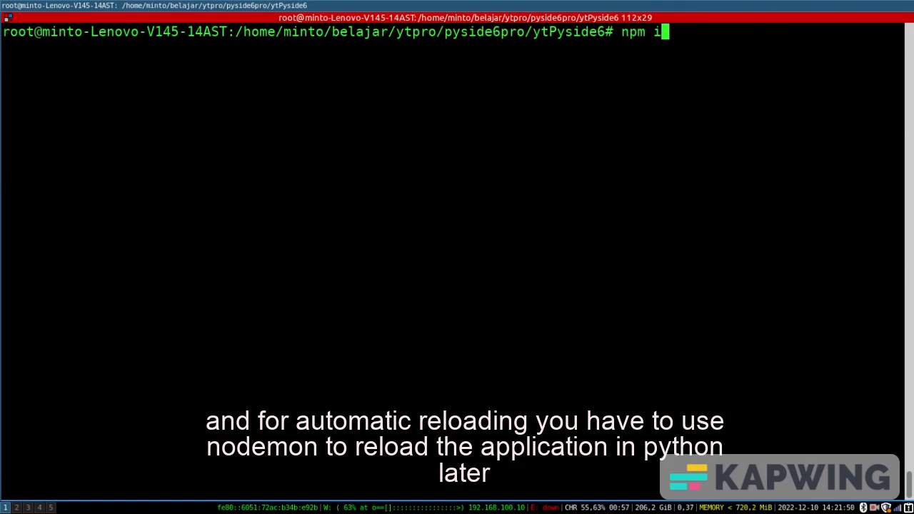
type("nstall -g node")
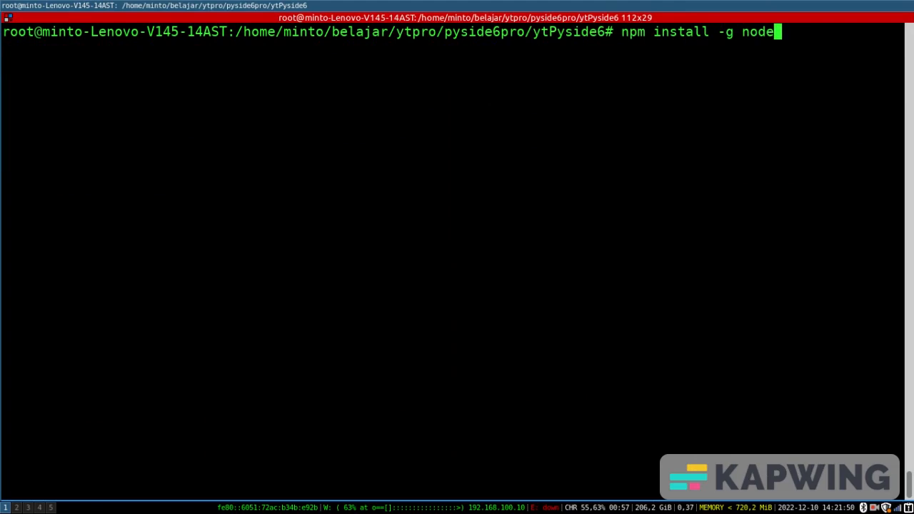
key("Return")
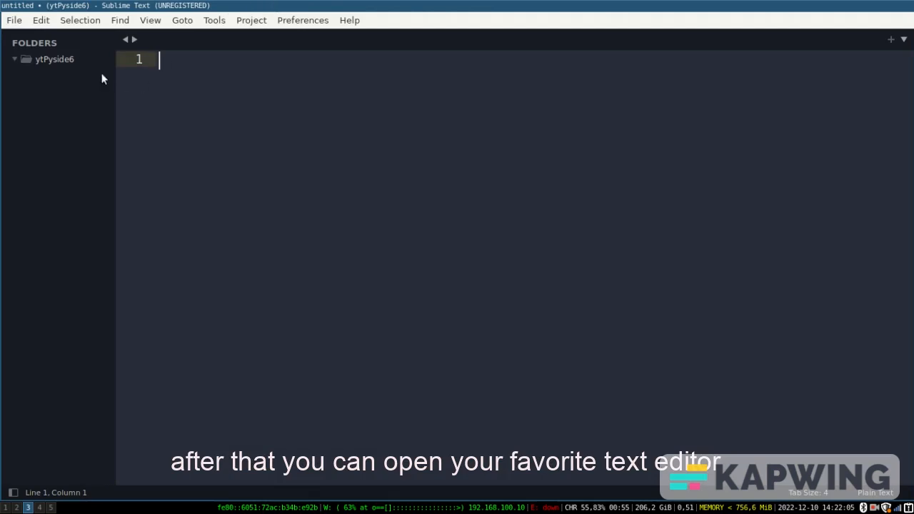
mouse_move(148, 94)
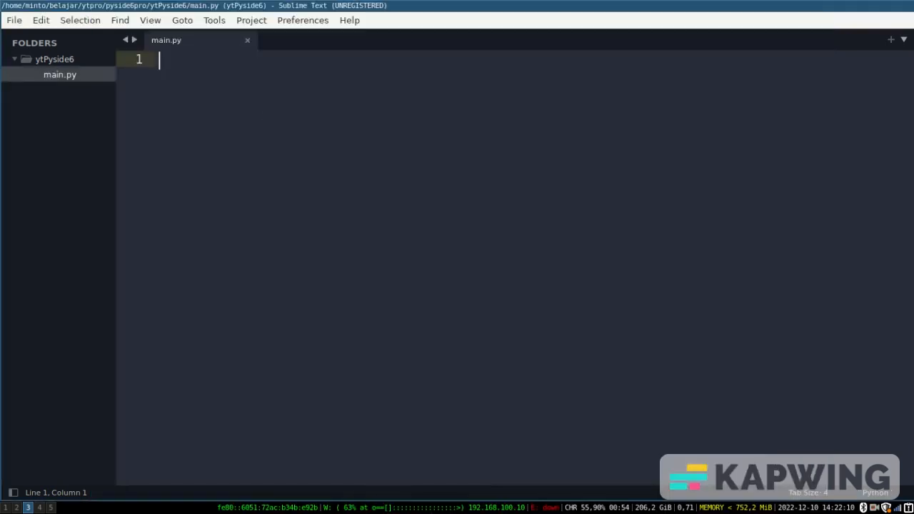
Write 'from PySide6.QtWidgets import *' as the first line of main.py
type("from P")
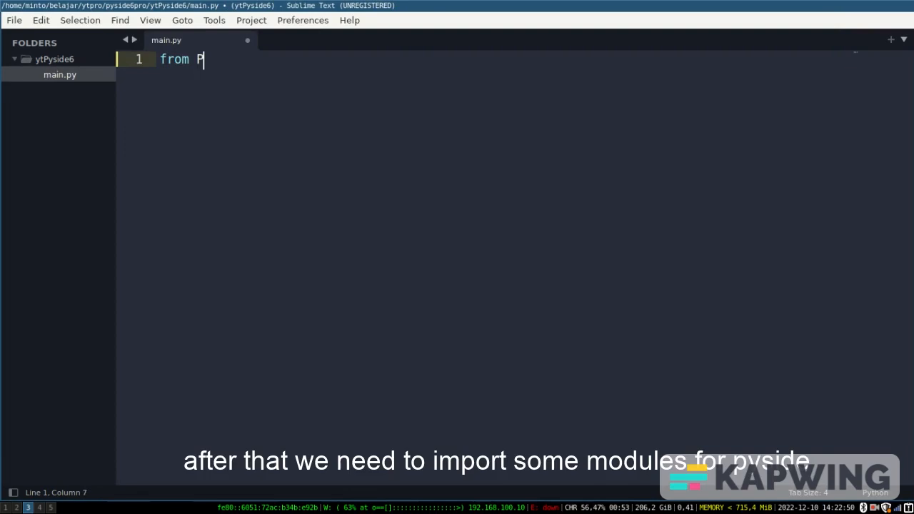
type("ySide6")
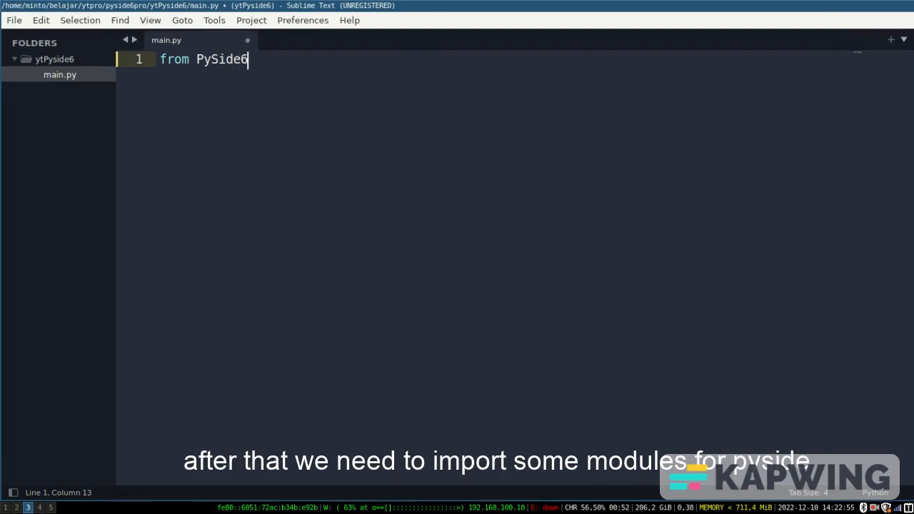
type(".QtW")
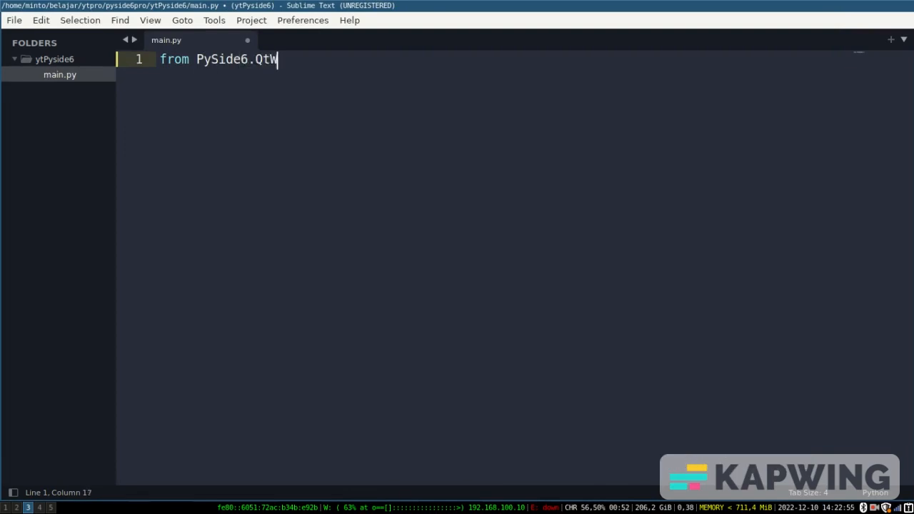
type("idgets")
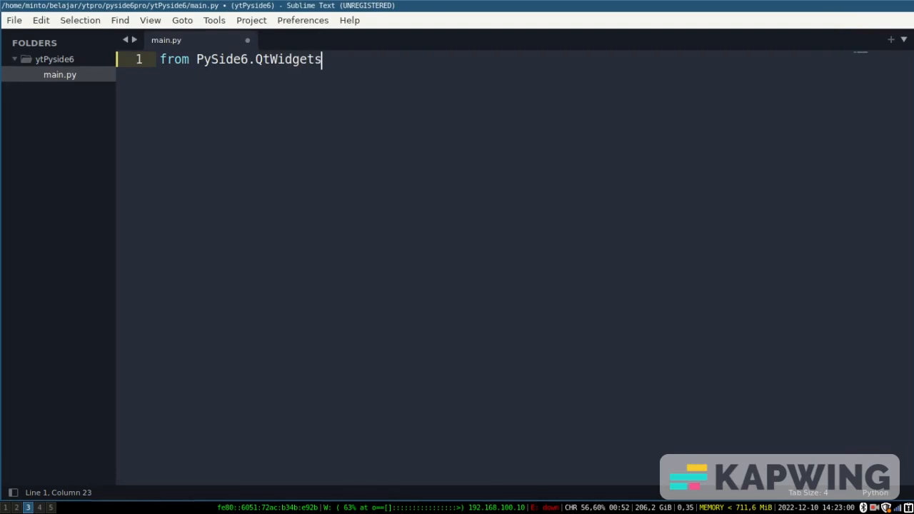
type("import *")
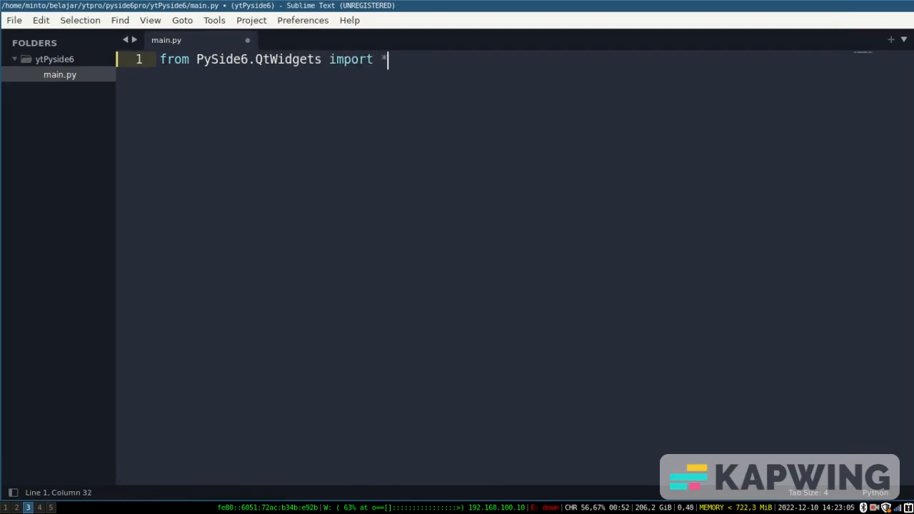
key("Return")
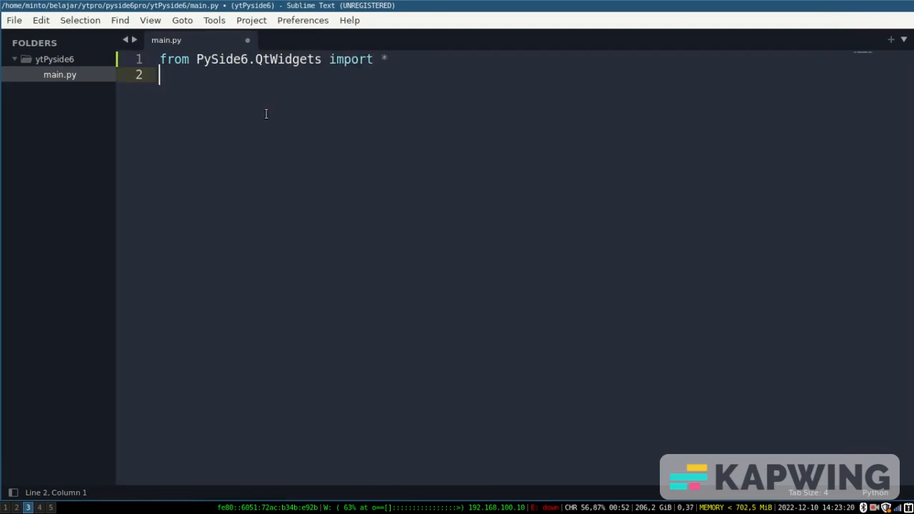
Add a second import line 'from PySide6.QtCore import QSize'
type("from PySide6")
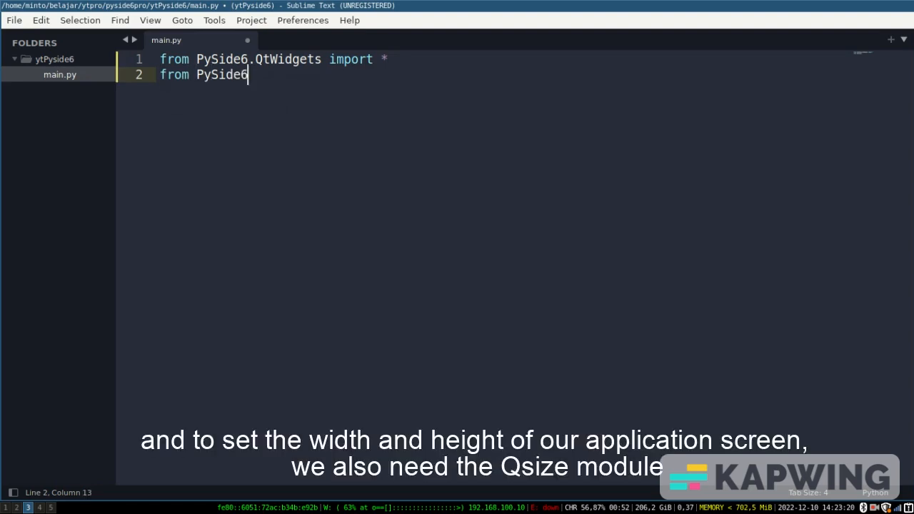
type(".QtC")
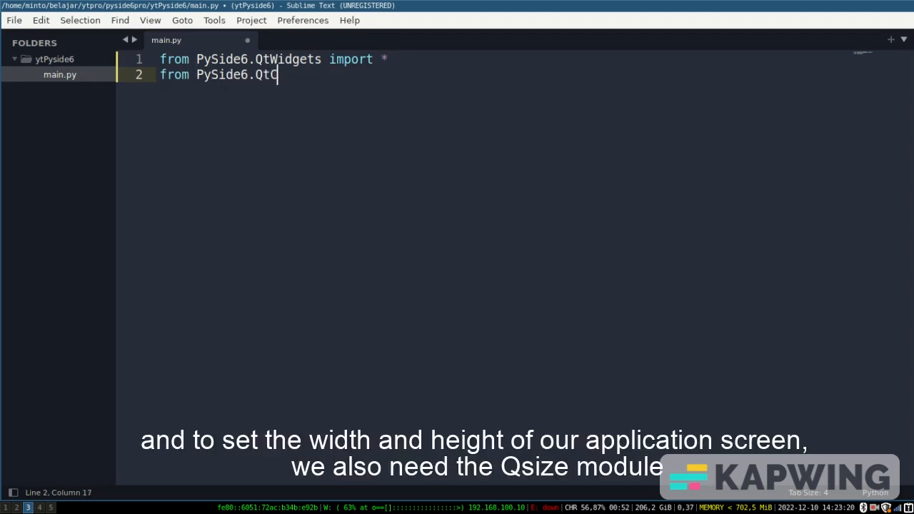
type("ore import")
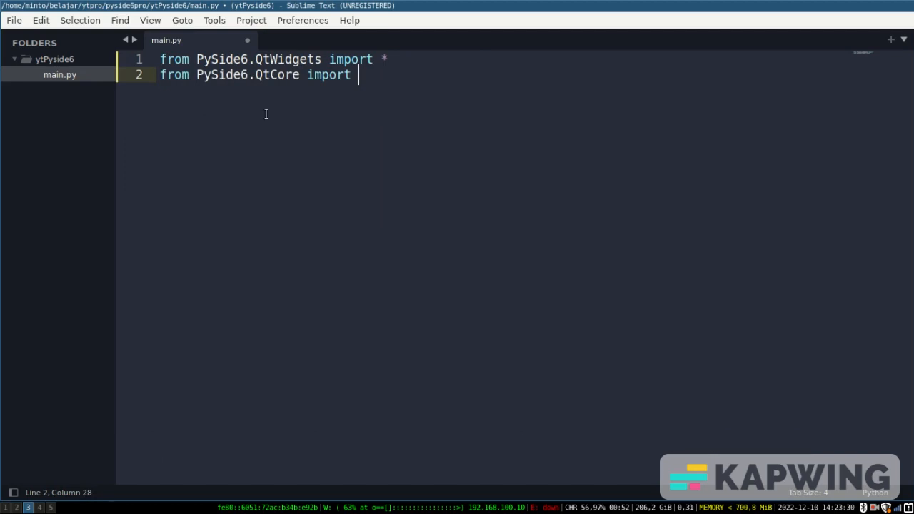
type("QSize")
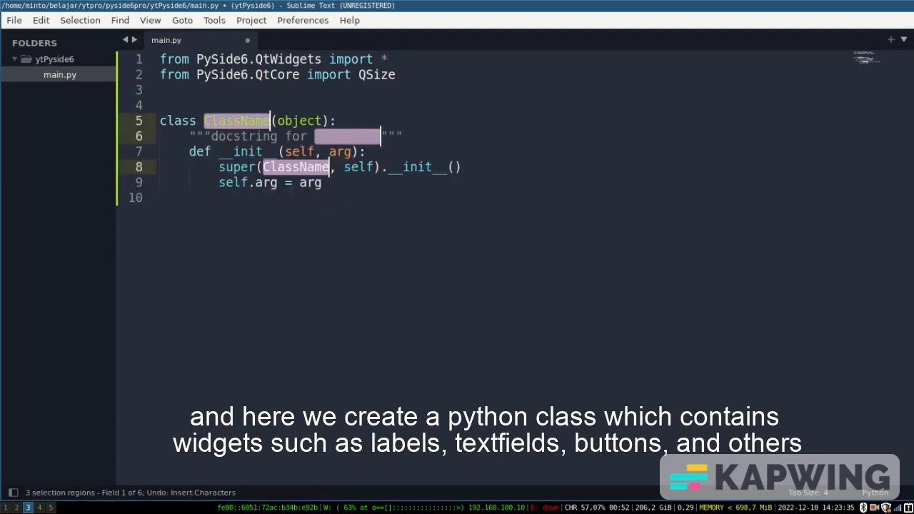
Rename the snippet class to Youwindow(QMainWindow) and strip its docstring and self.arg lines
type("You")
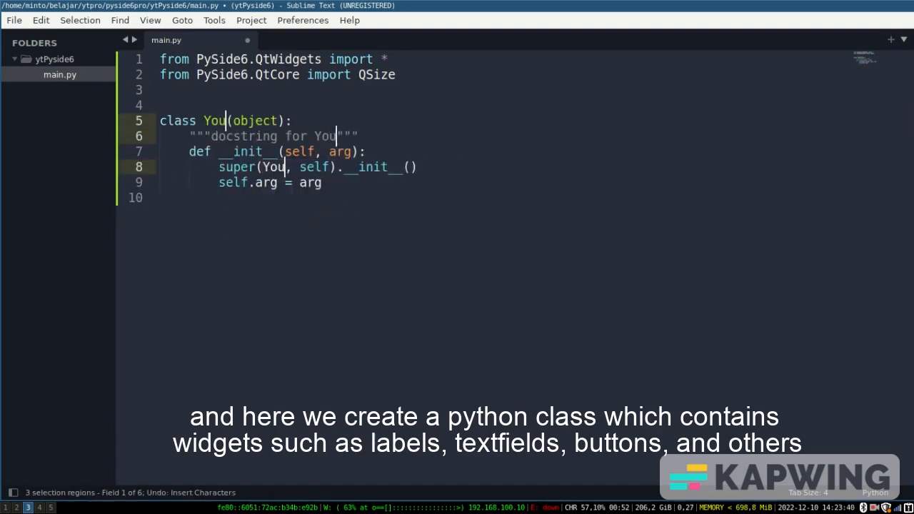
type("window")
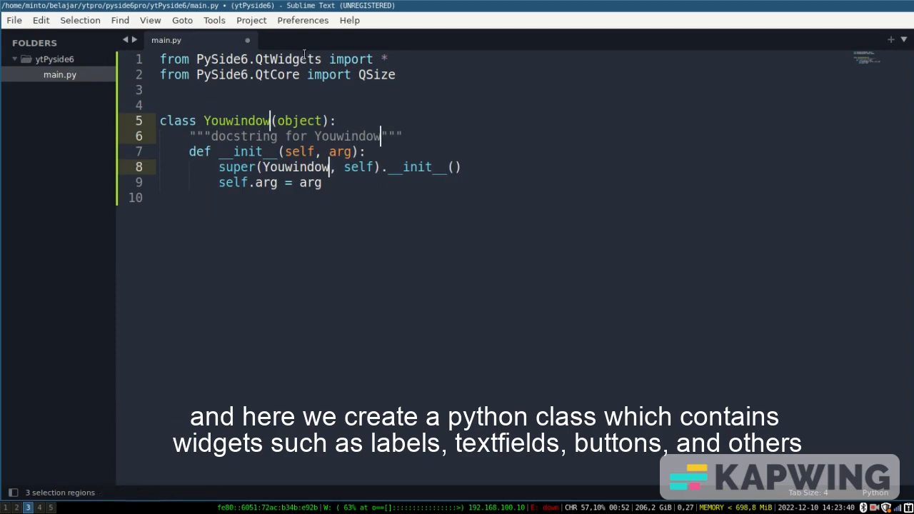
double_click(299, 120)
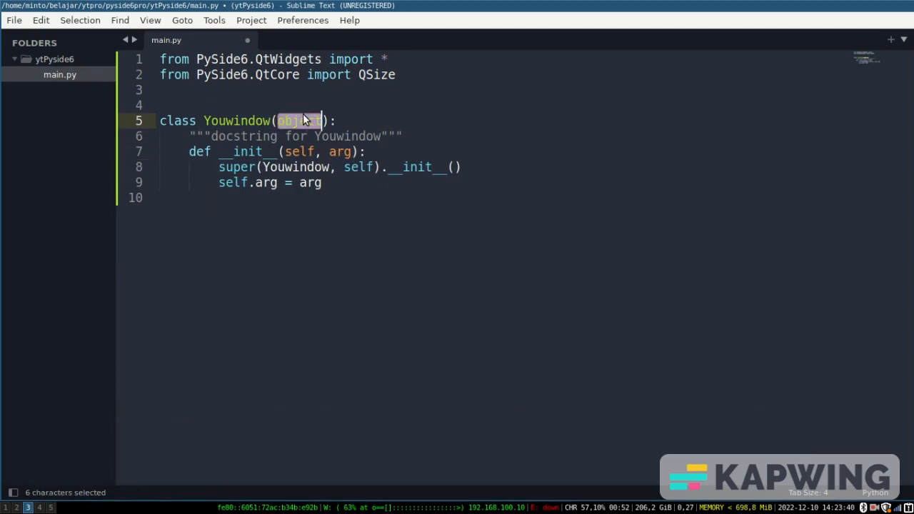
type("QMain")
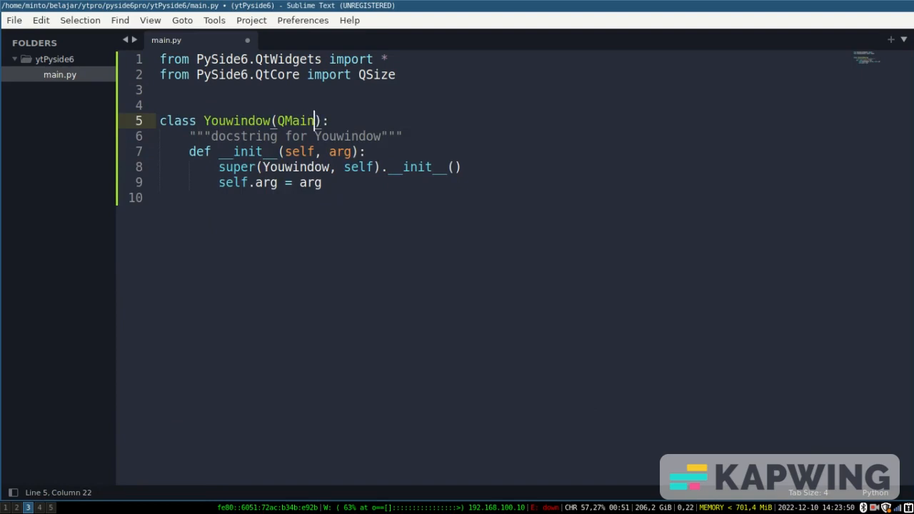
type("Window")
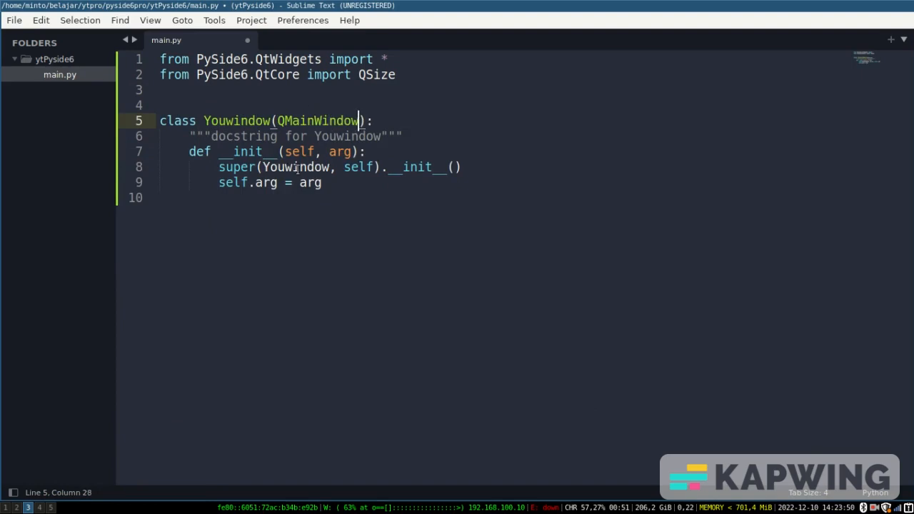
key("ctrl+x")
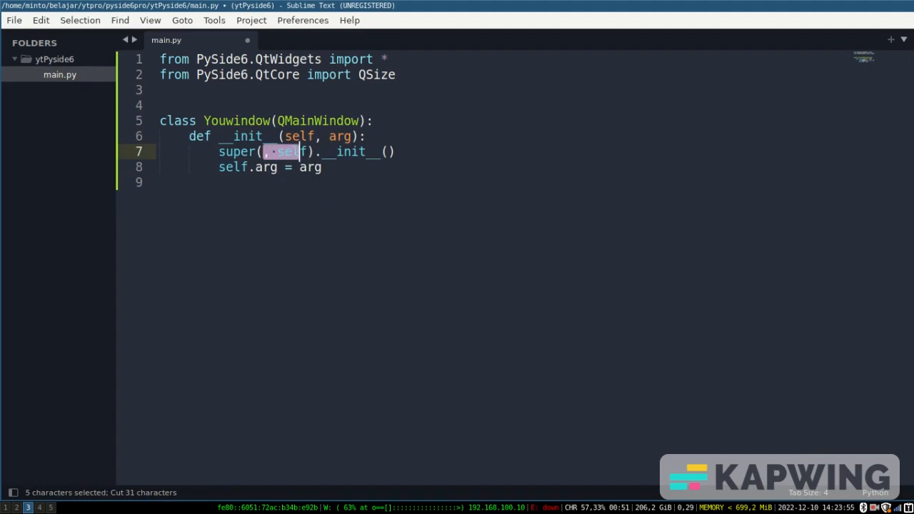
key("Delete")
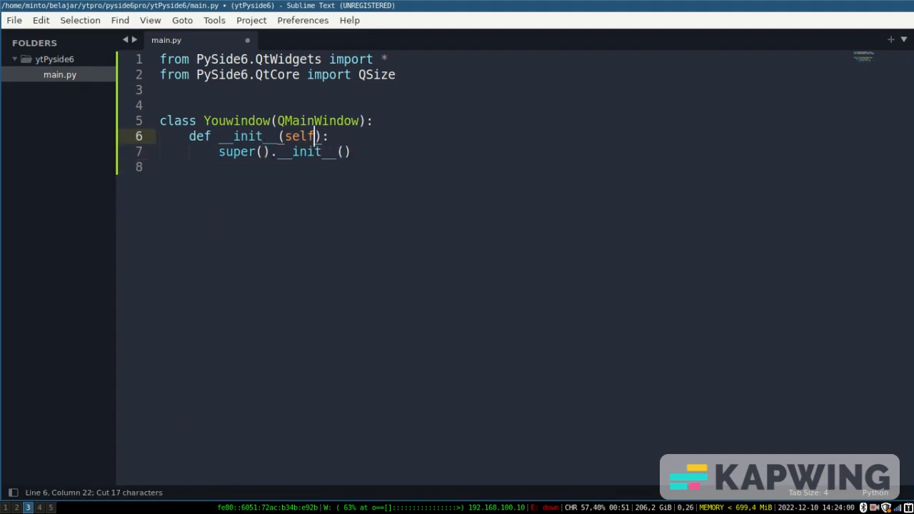
type("self")
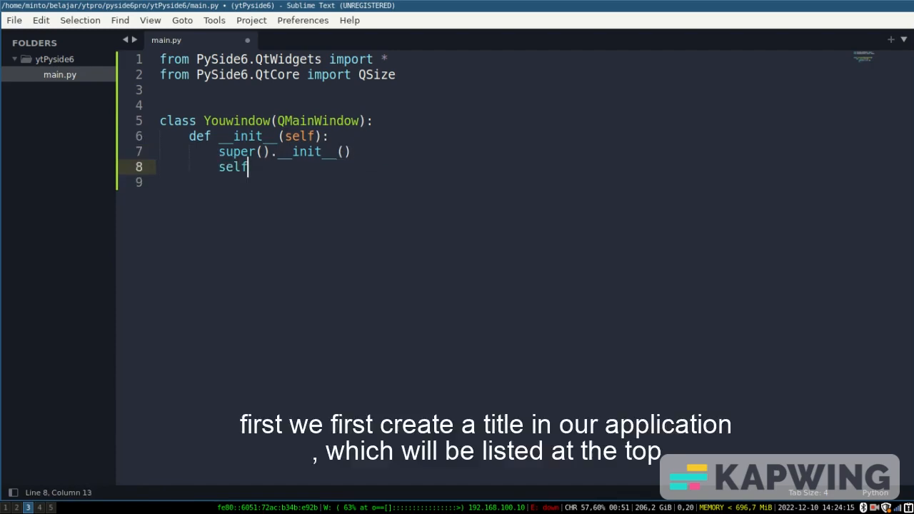
Write self.setWindowTitle("example app") inside Youwindow's __init__
type(".window")
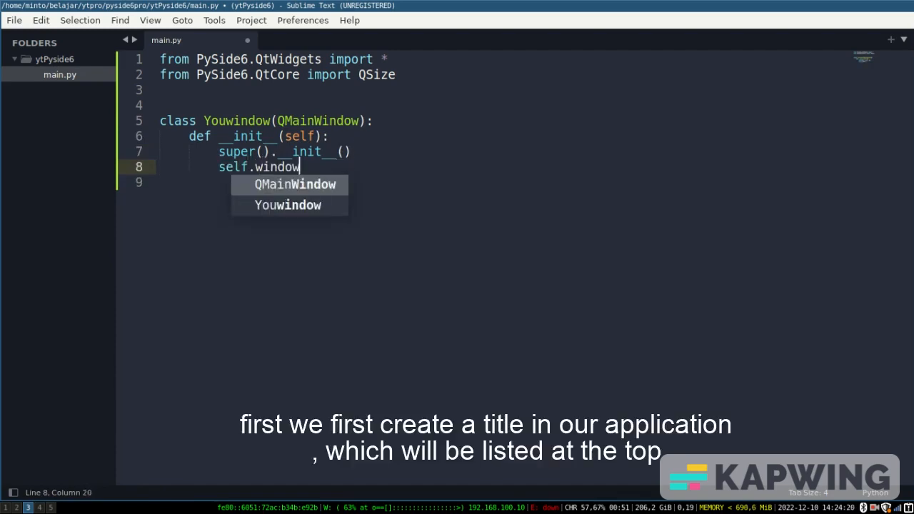
type("Title")
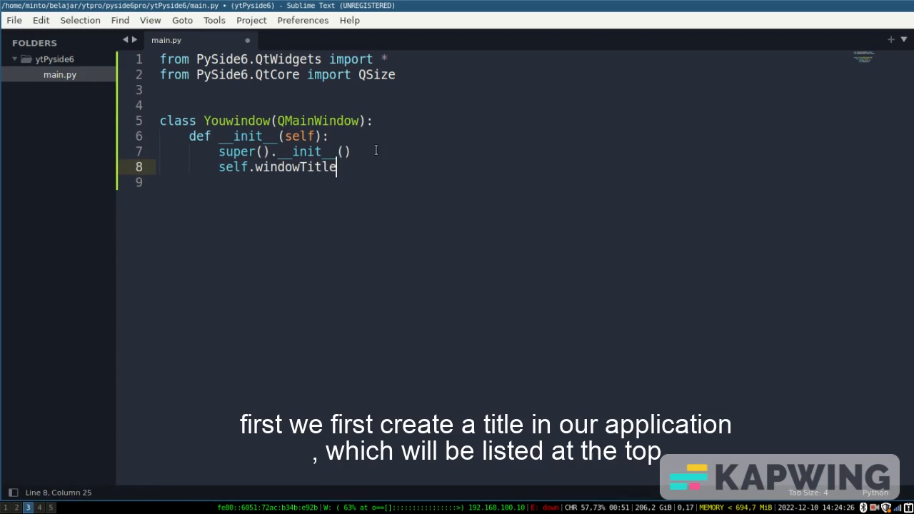
left_click(254, 166)
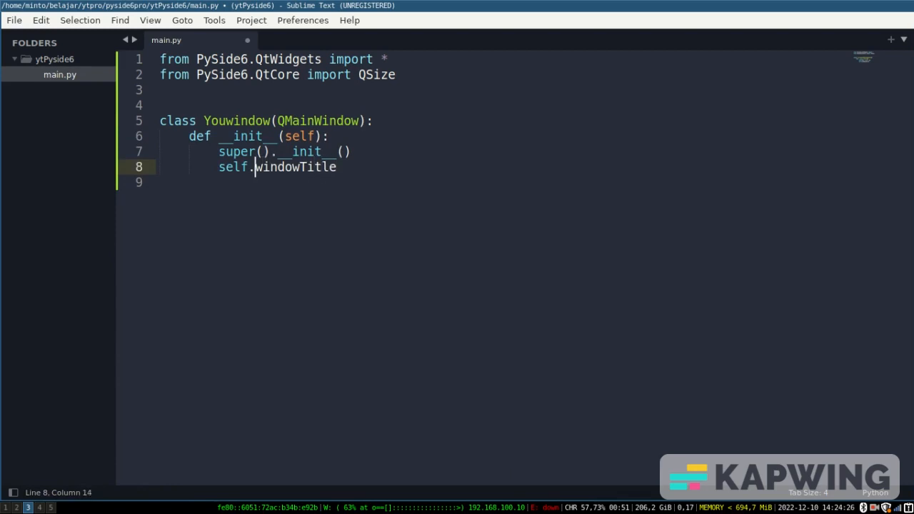
type("setW")
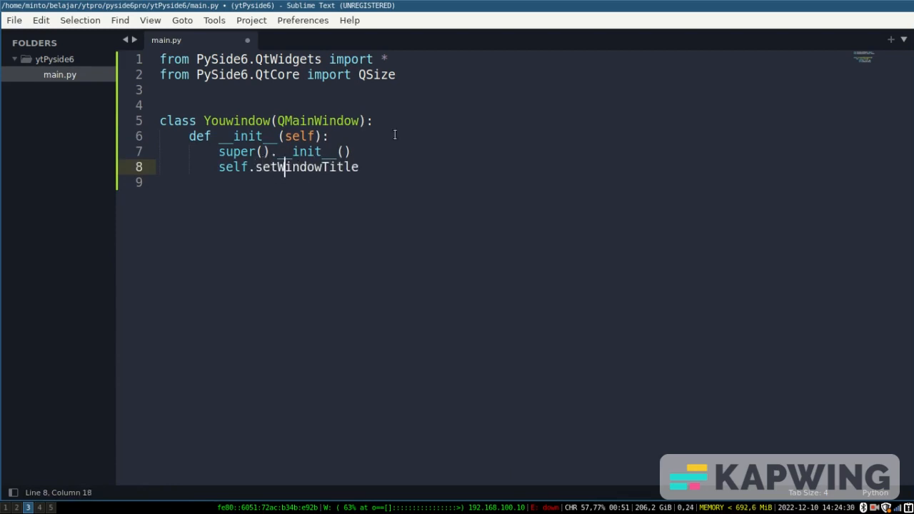
type("(\"\")")
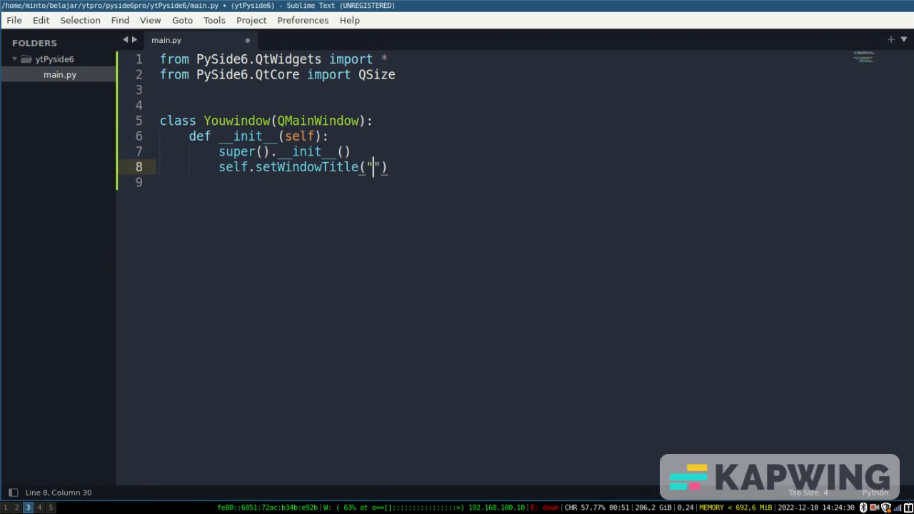
type("example app")
left_click(328, 181)
type("self")
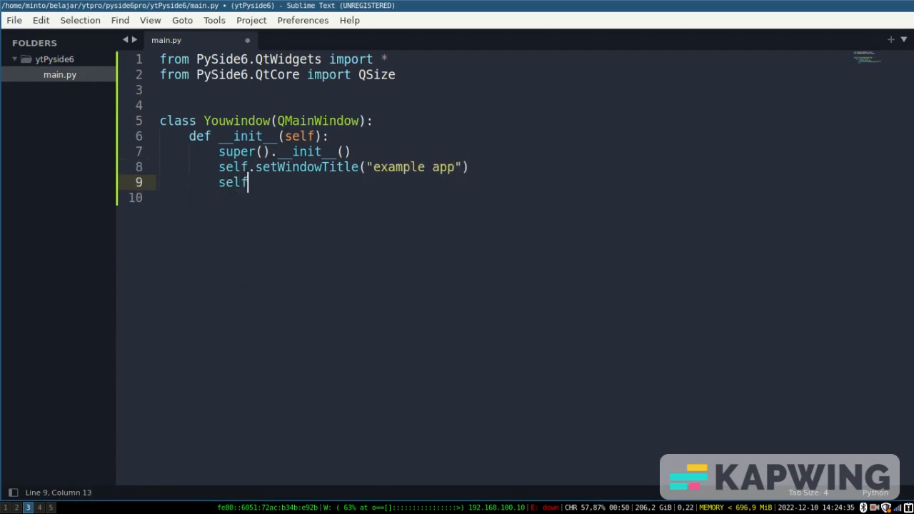
Create self.mylabel = QLabel("My First App") in the constructor
type(".bu")
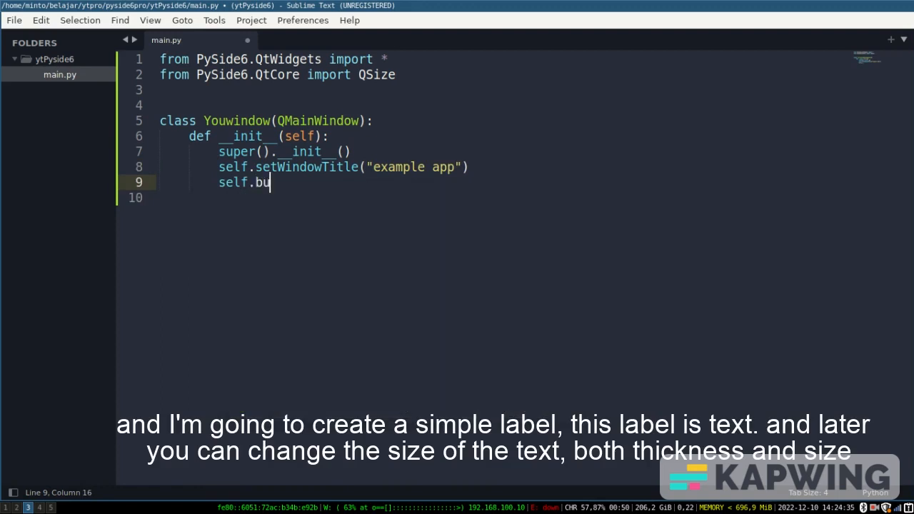
type("label")
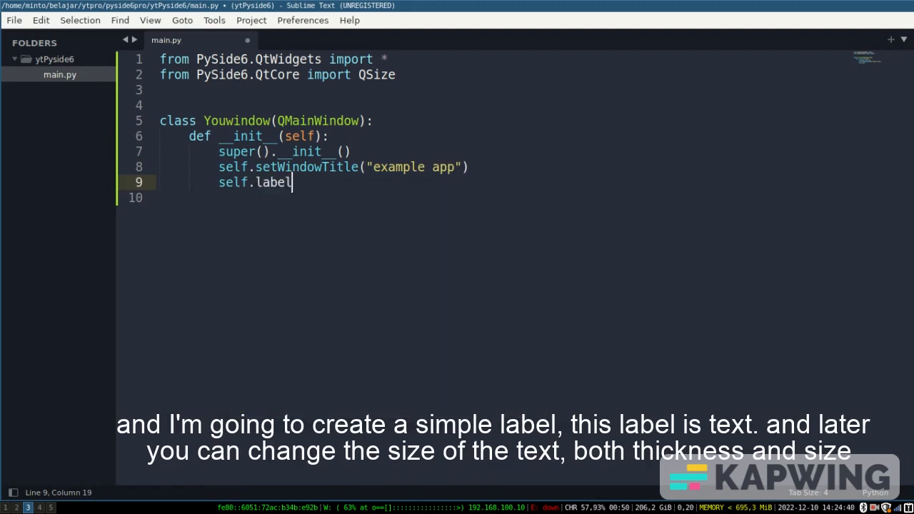
type("myla")
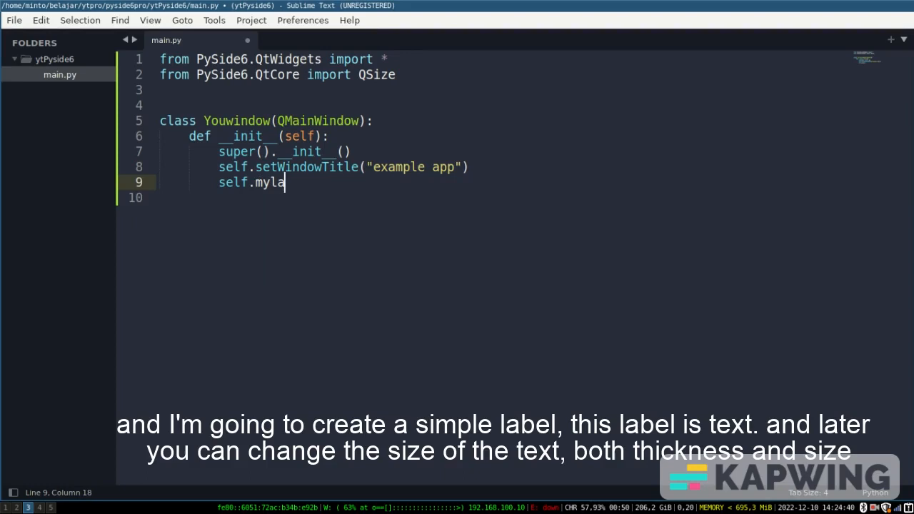
type("bel = QL")
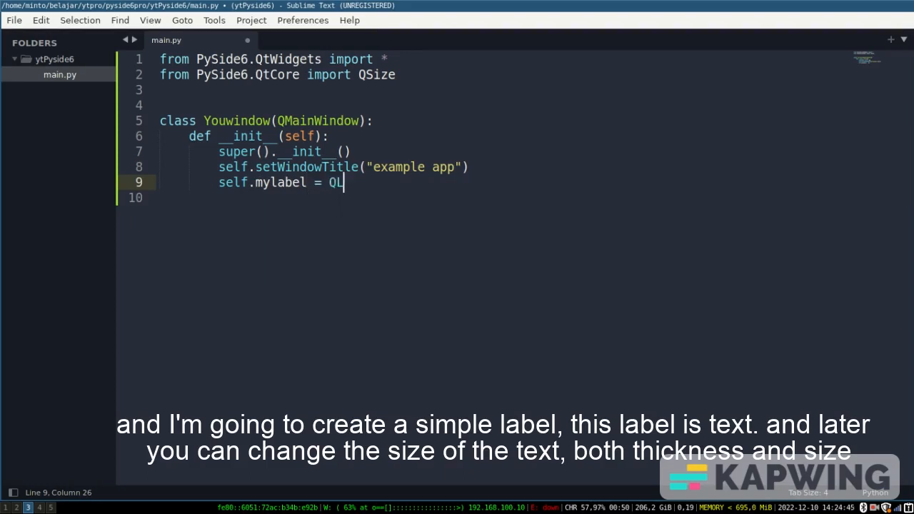
type("abel(\"\")")
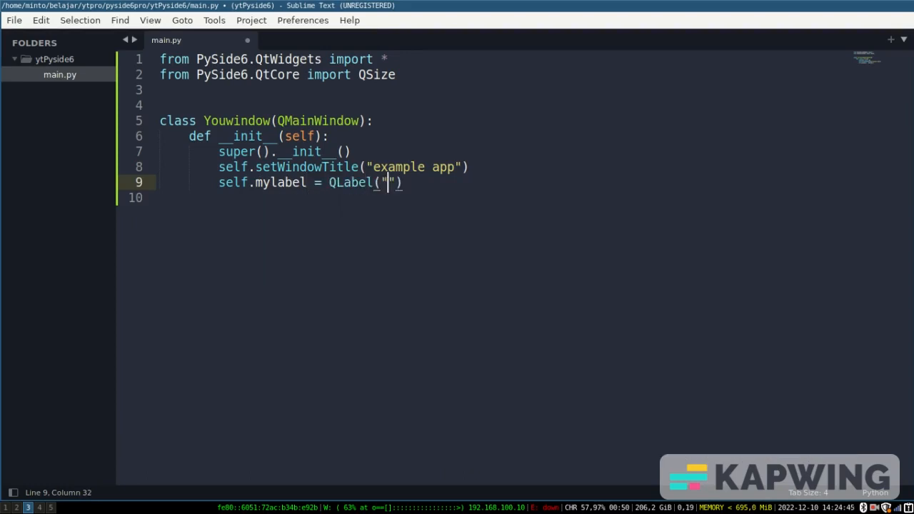
type("My")
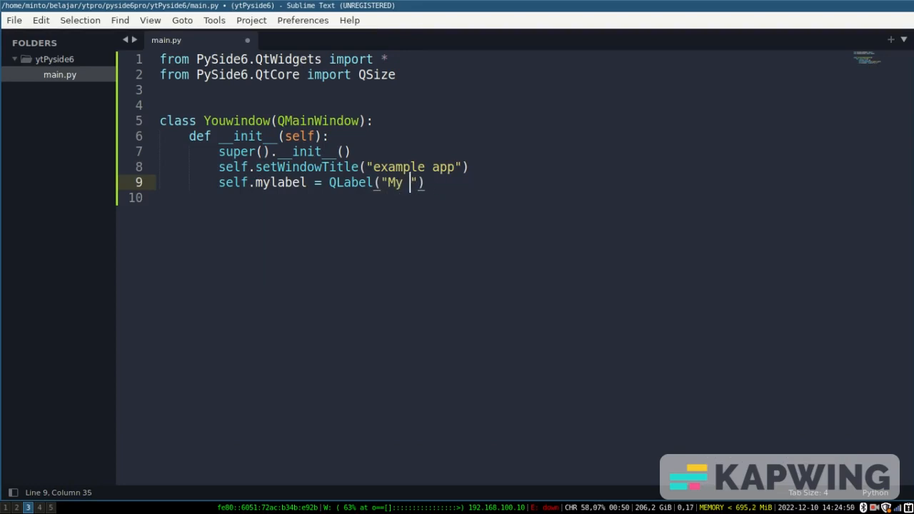
type("First")
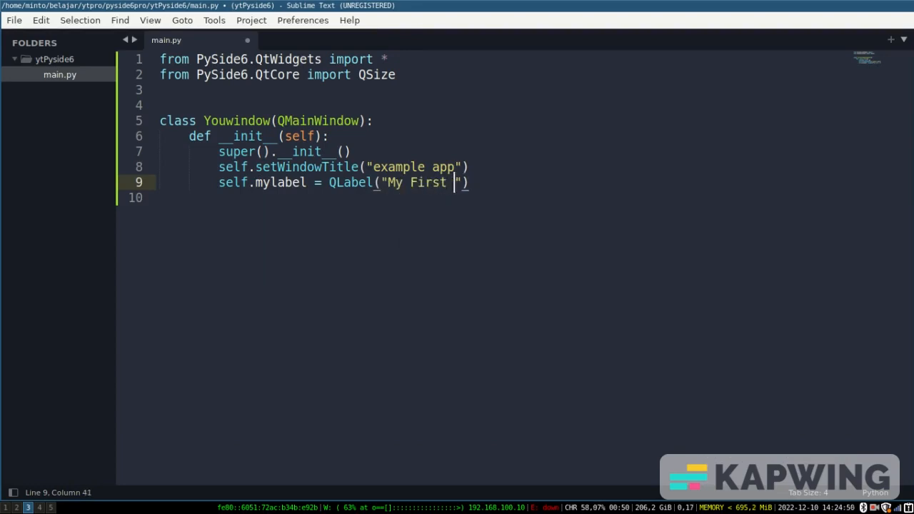
type("App")
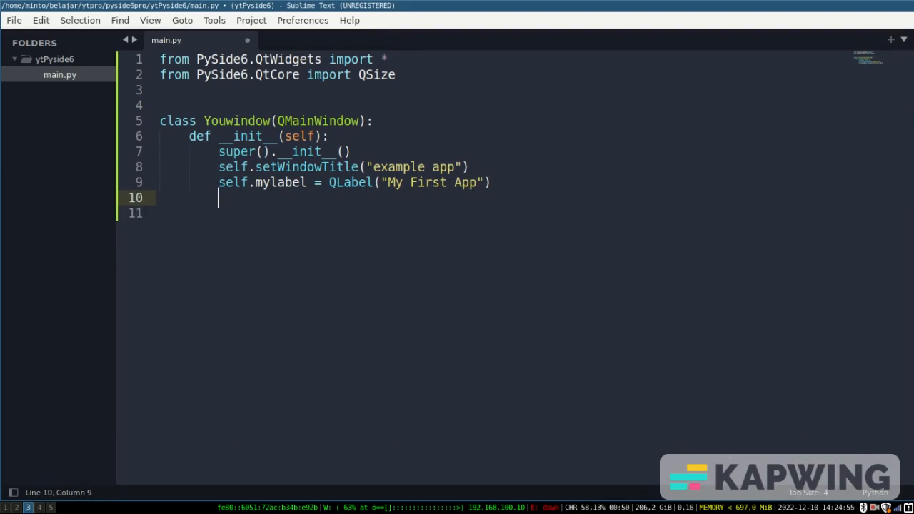
key("Return")
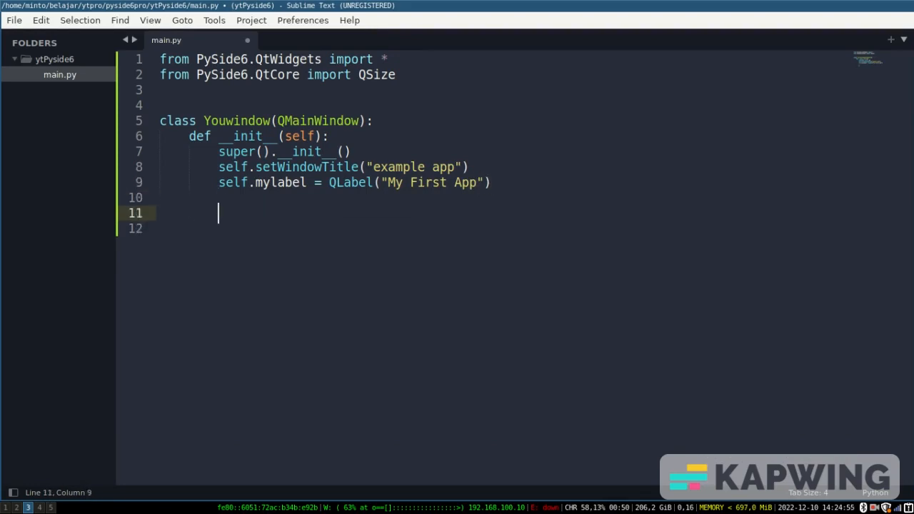
Abandon a layout line and make mylabel the central widget with self.setCentralWidget
type("self.ma")
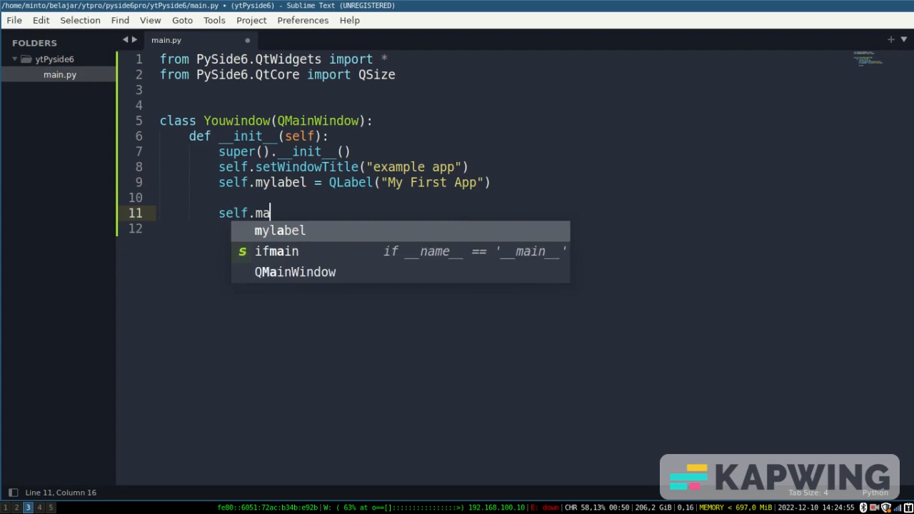
type("yl")
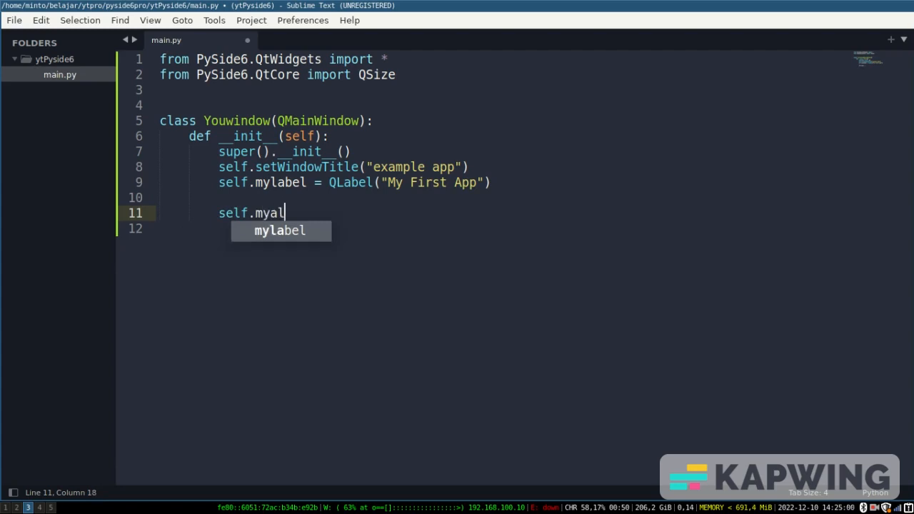
key("BackSpace")
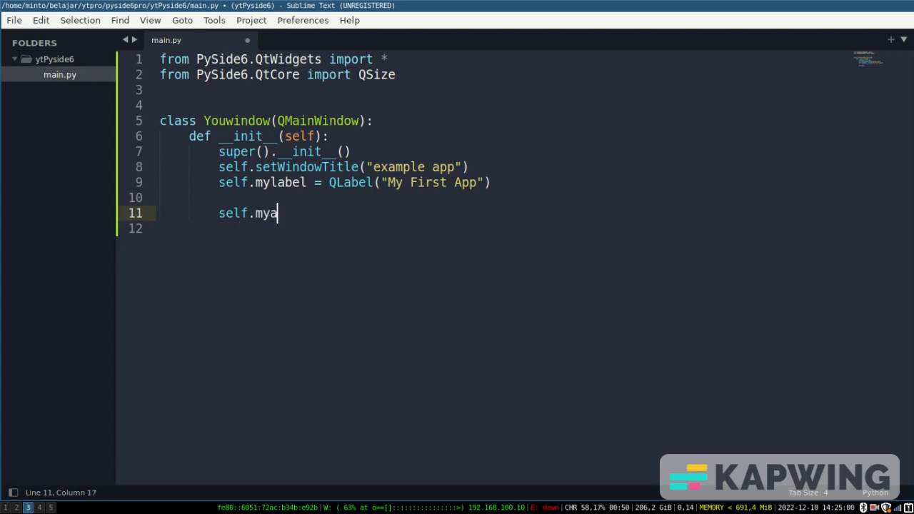
type("layout =")
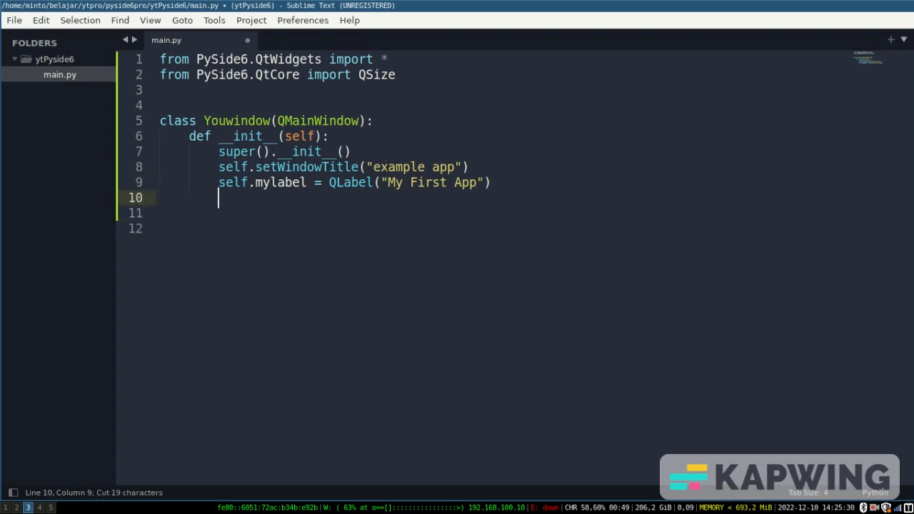
type("self.setCen")
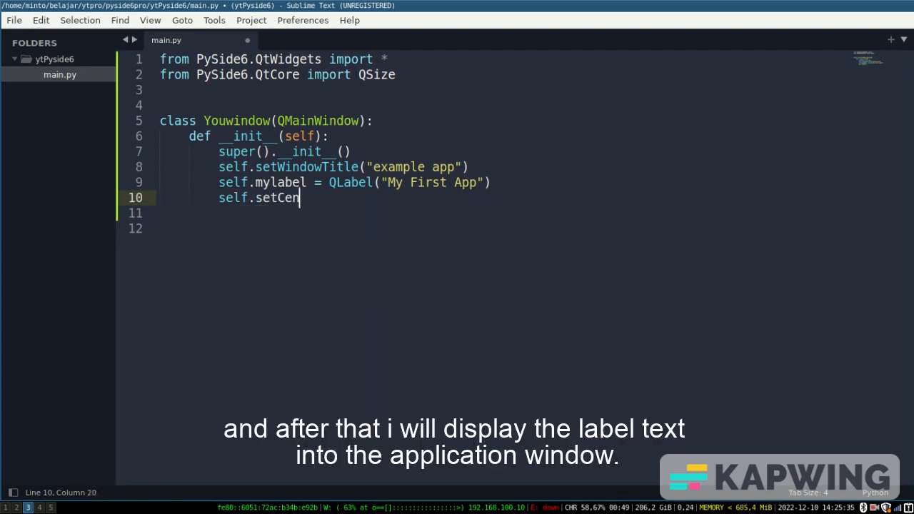
type("tralWidget")
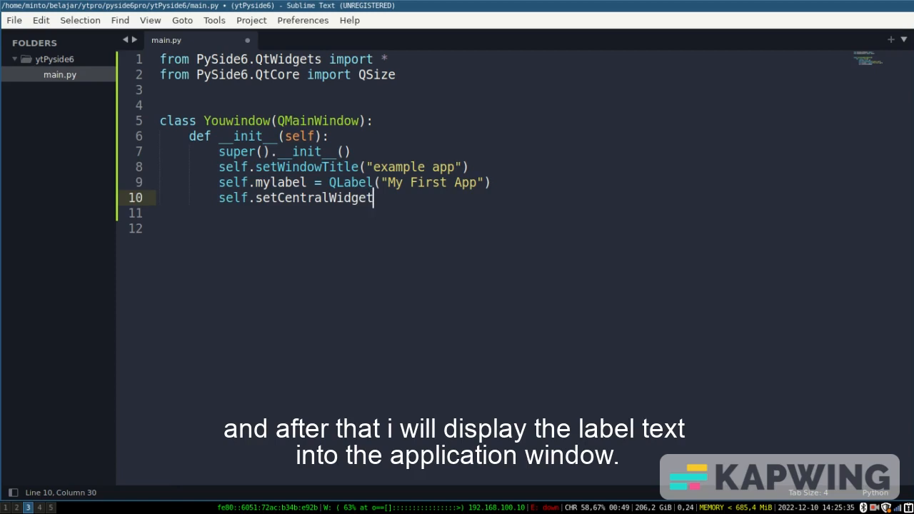
type("(mylabel")
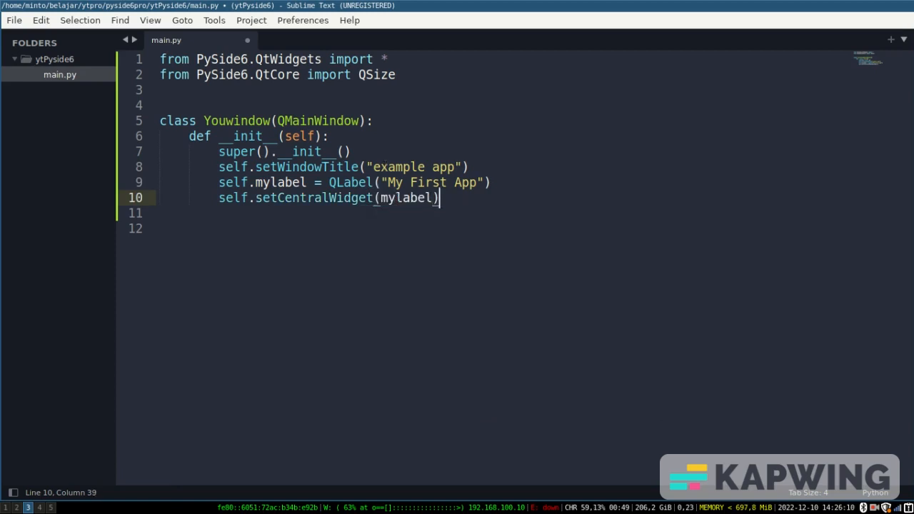
type("a")
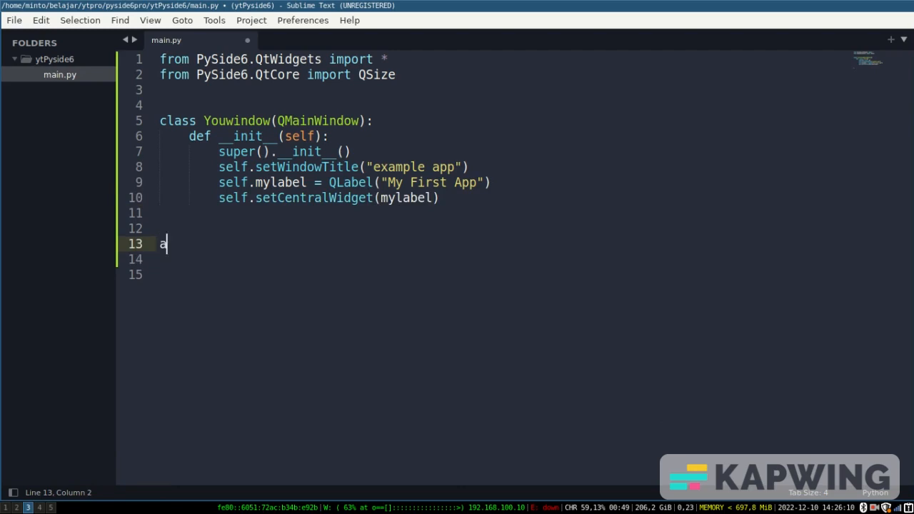
Add module-level app = QApplication() and window = Youwindow() below the class
type("pp = Q")
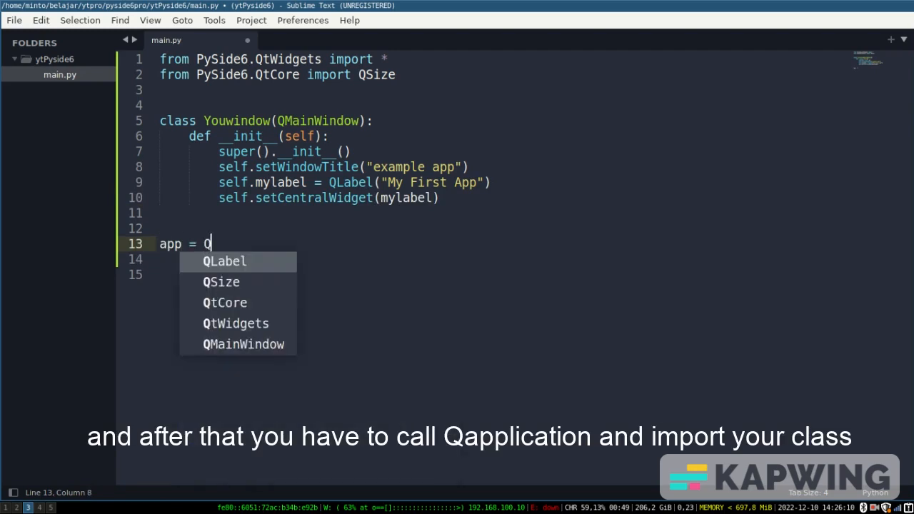
type("Application")
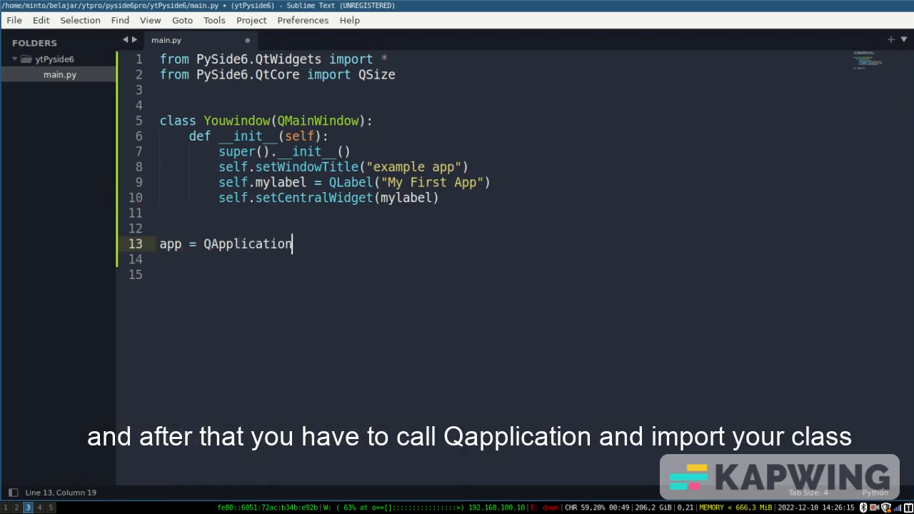
type("()")
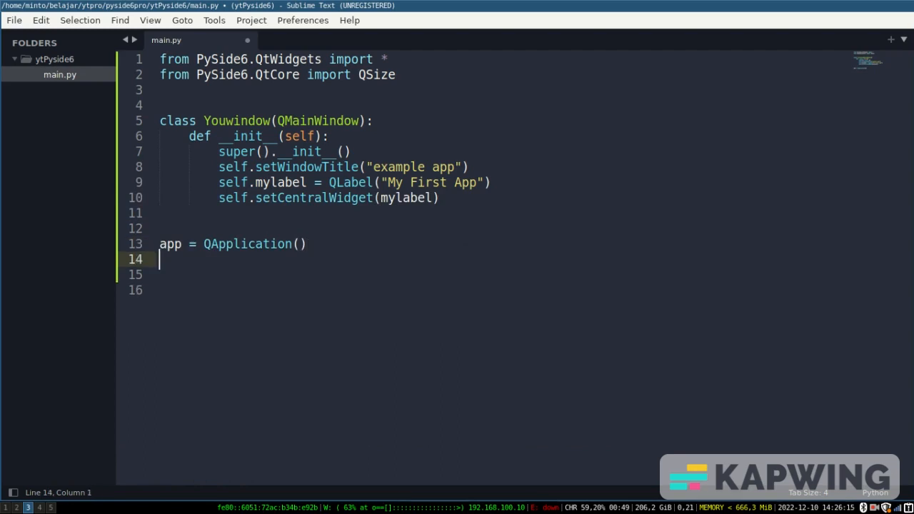
type("win")
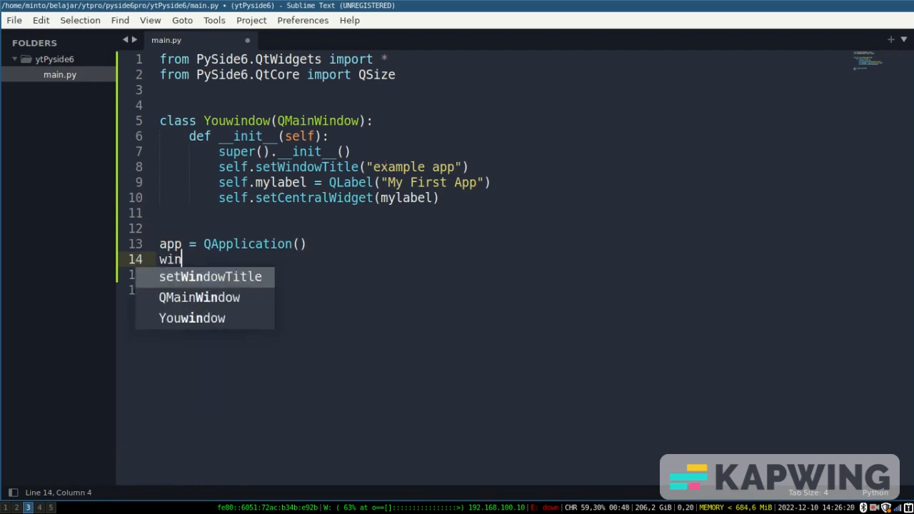
type("dow =")
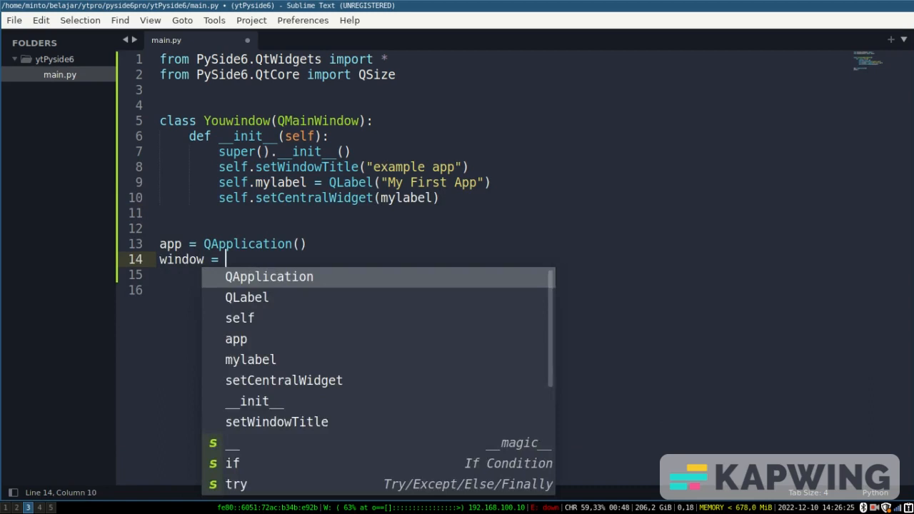
type("Youwindow()")
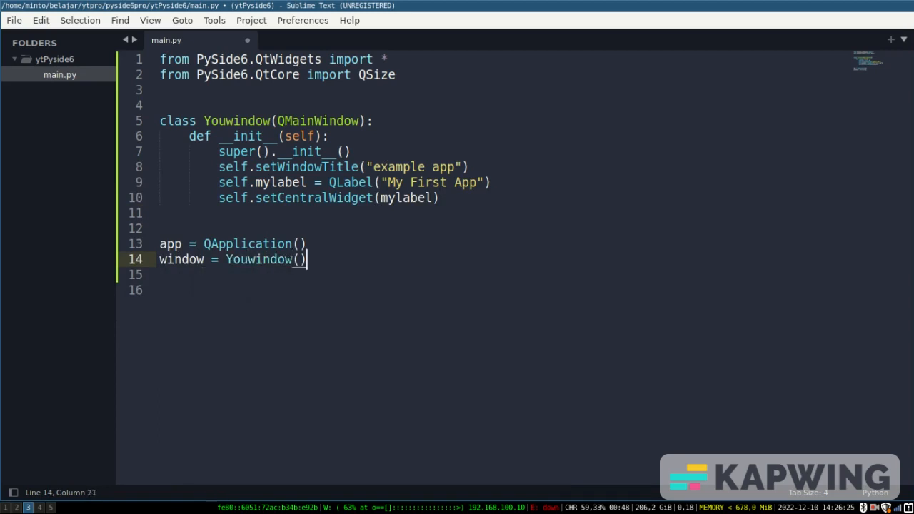
Show the window, run app.exec(), and save main.py
type("window")
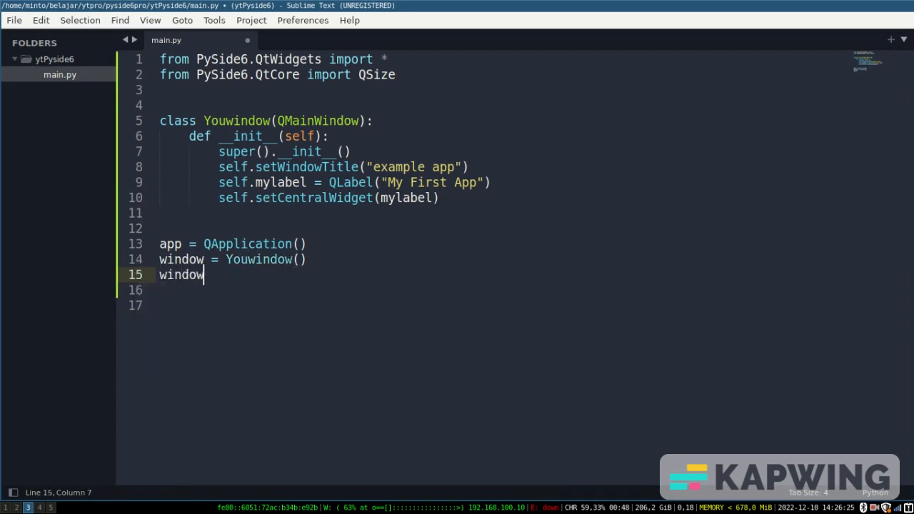
type(".show()")
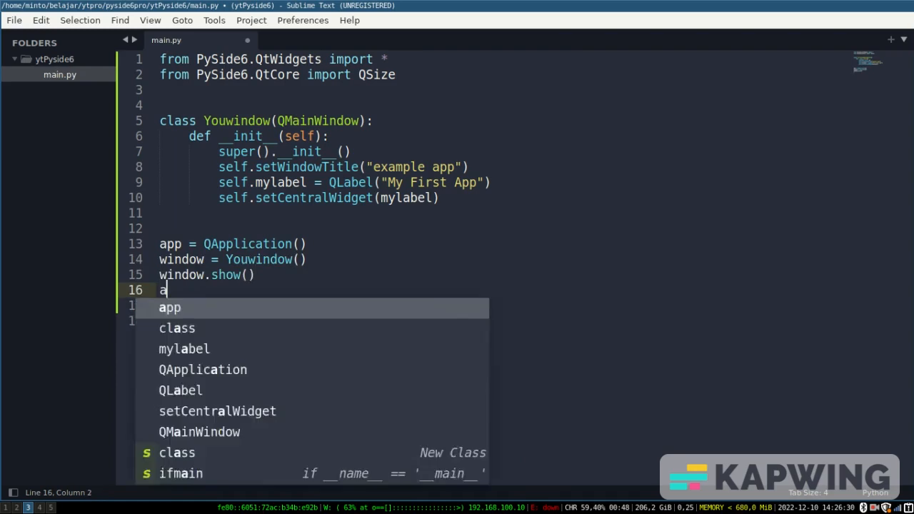
type("pp.exec()")
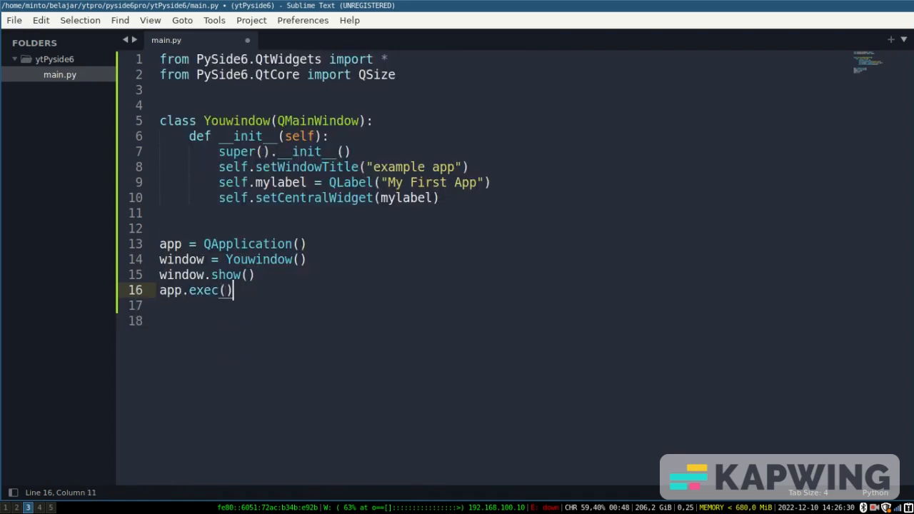
key("ctrl+s")
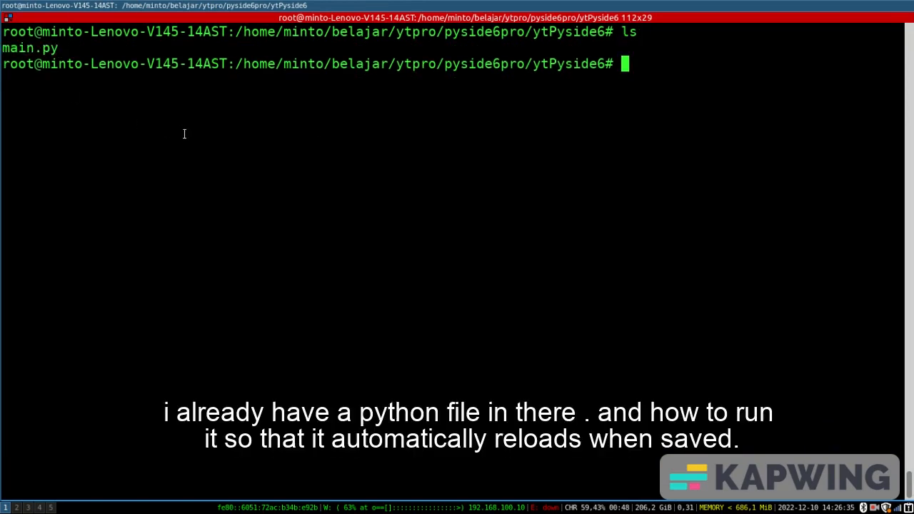
Launch nodemon --exec "python3 main.py" so the example app window opens
type("n")
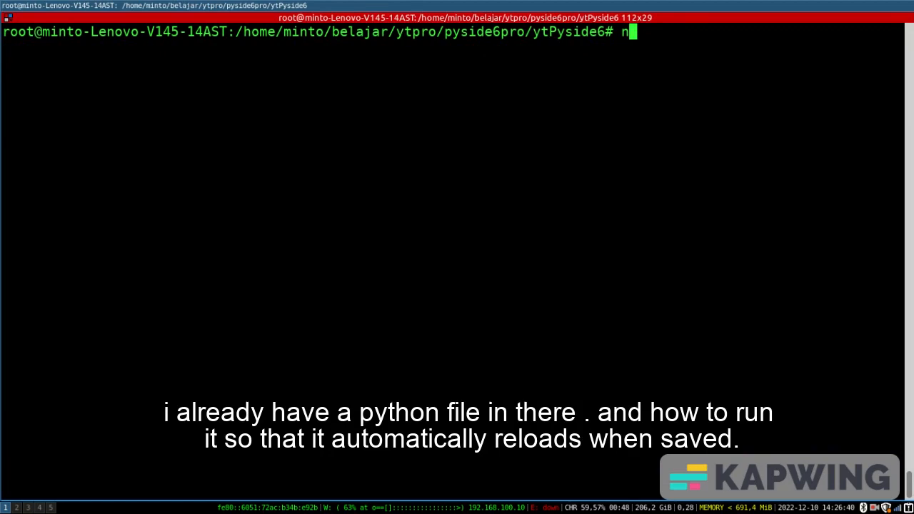
type("odemn")
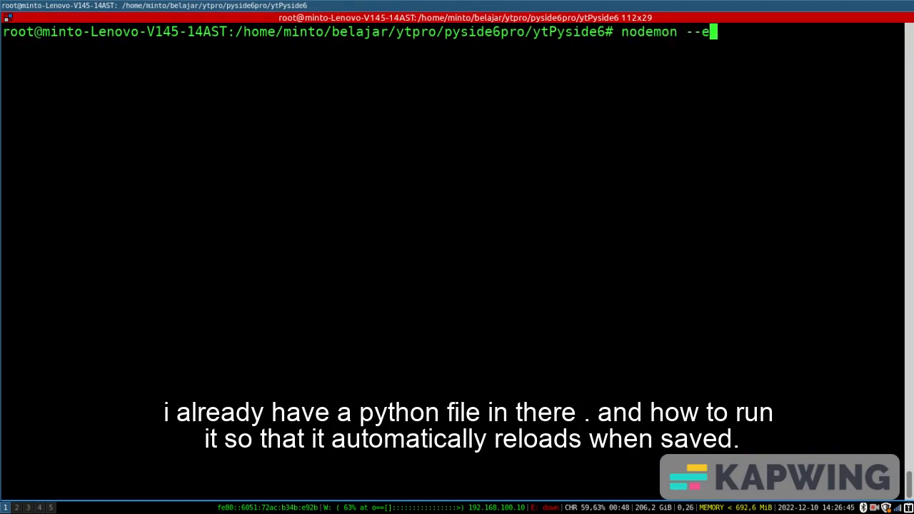
type("xec \"")
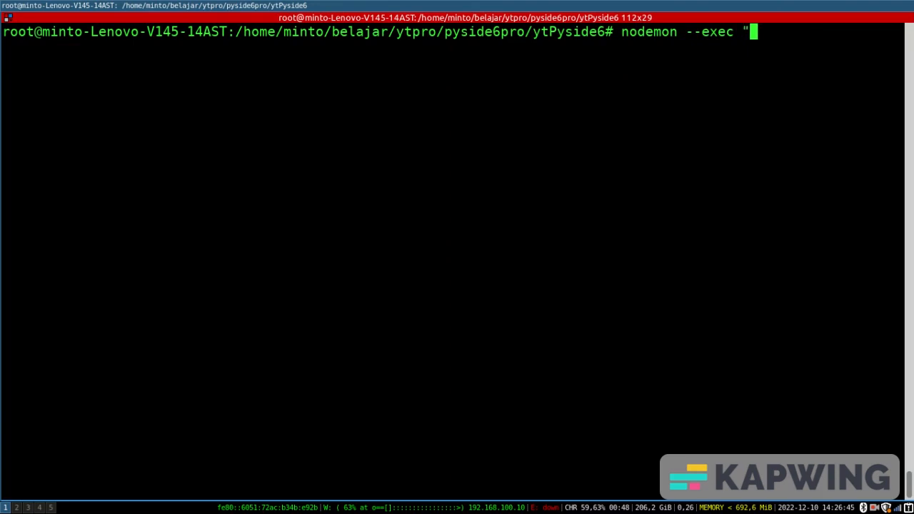
type("python3")
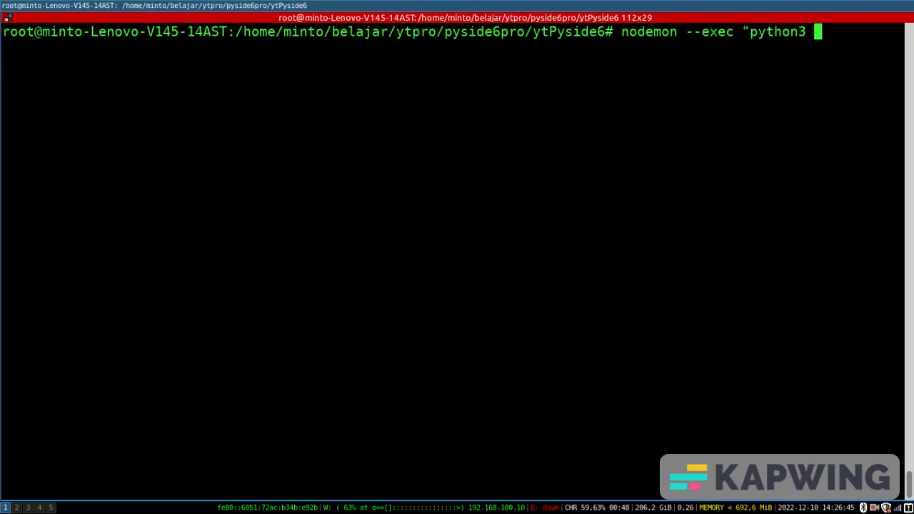
key("Return")
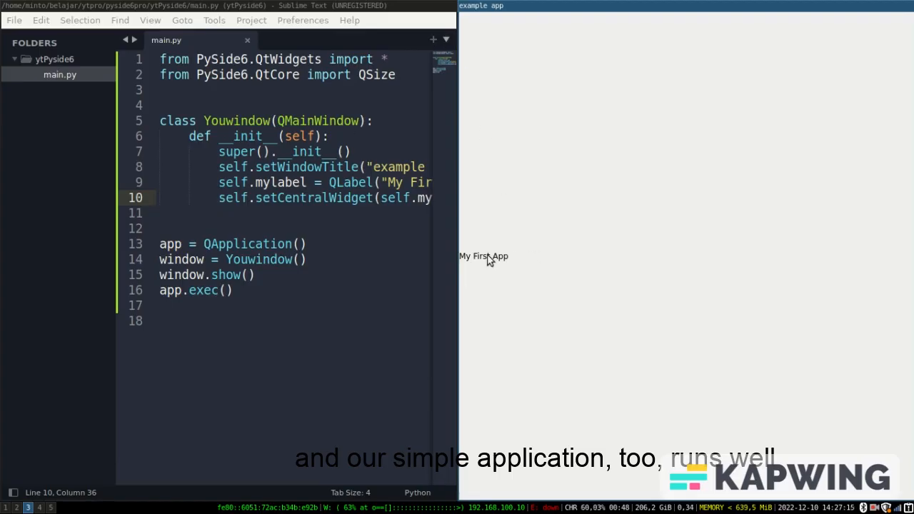
mouse_move(688, 240)
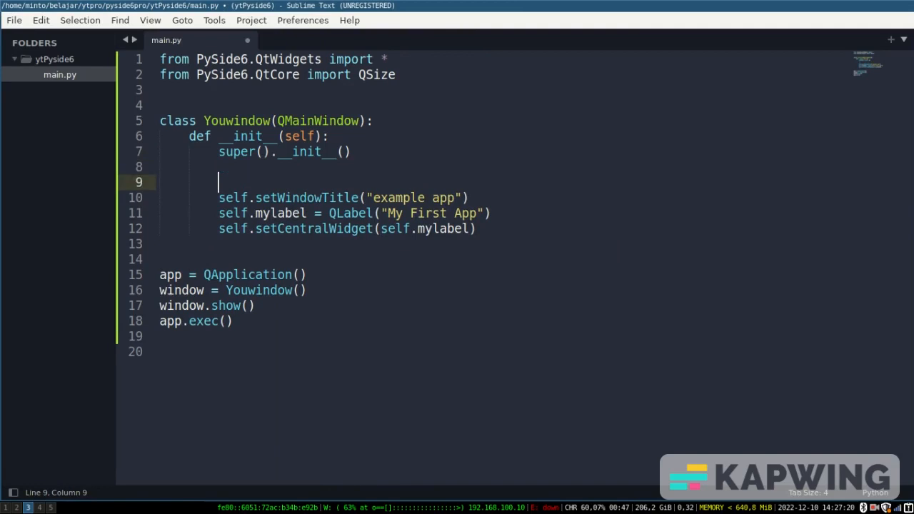
Add a '# SET WINDOW MAX WIDTH AND HEIGHT SCREEN' comment under super().__init__()
type("SET W")
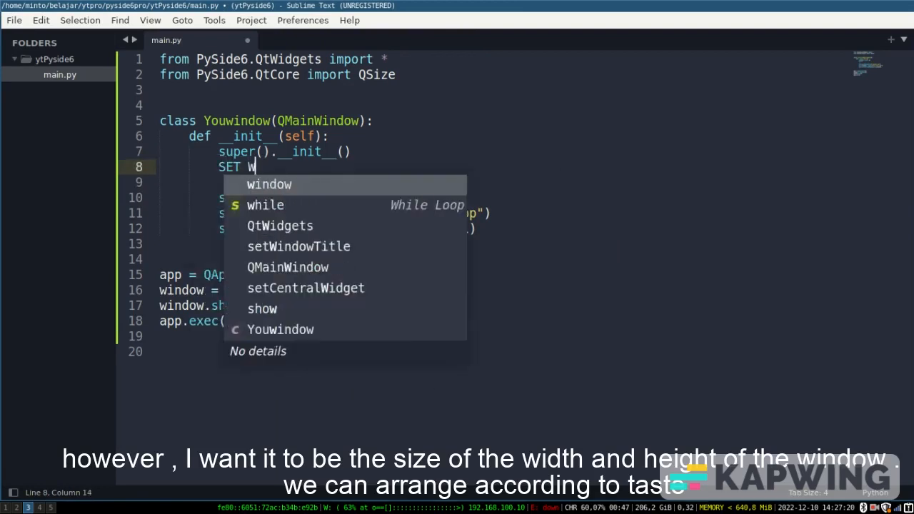
type("INDOW MAX")
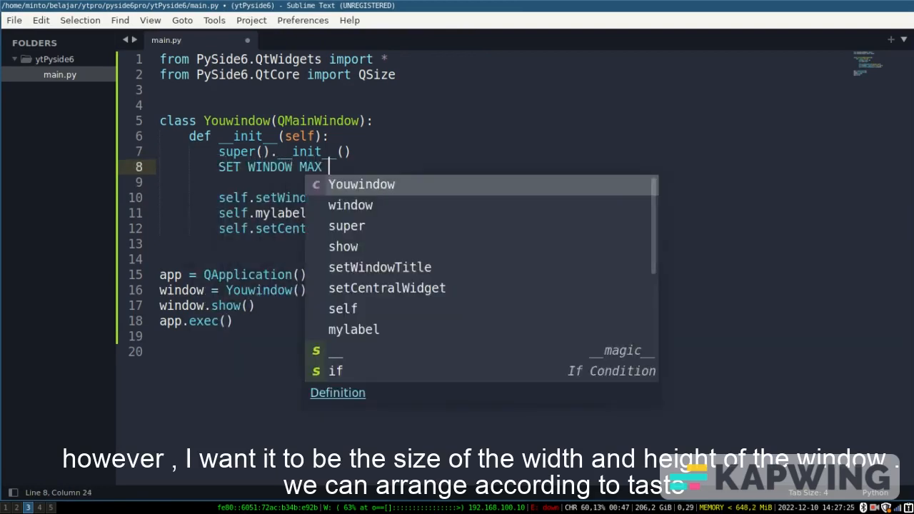
type("WIDTH")
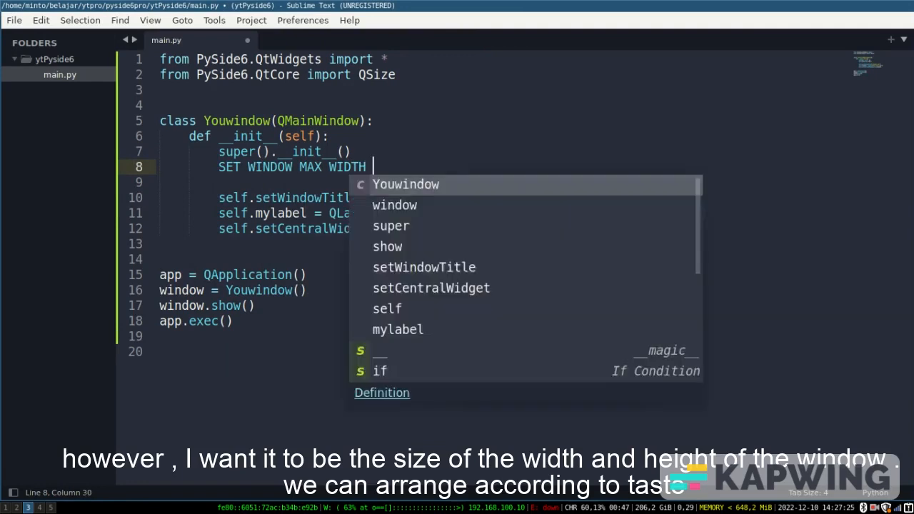
type("AND HEIGHT SCREEN")
type("self")
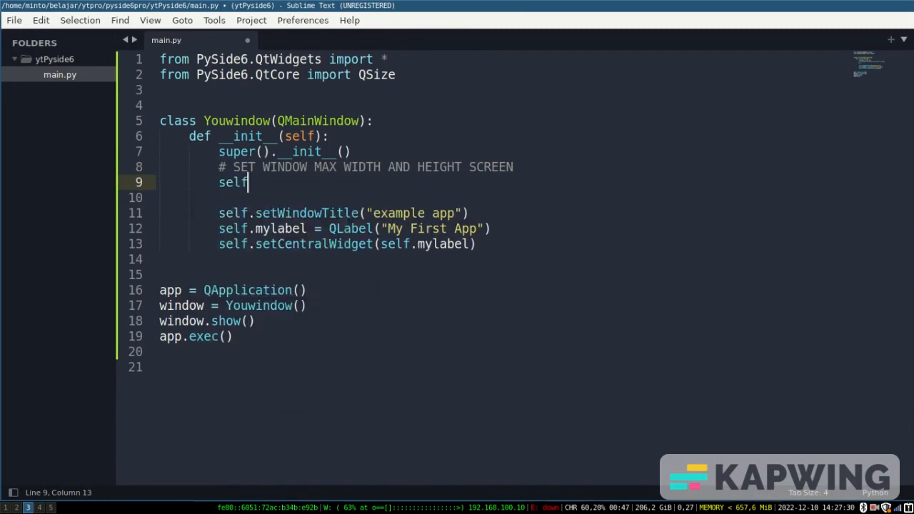
Call self.setFixedSize(QSize(400,300)) and relaunch nodemon to see the fixed-size window
type(".setF")
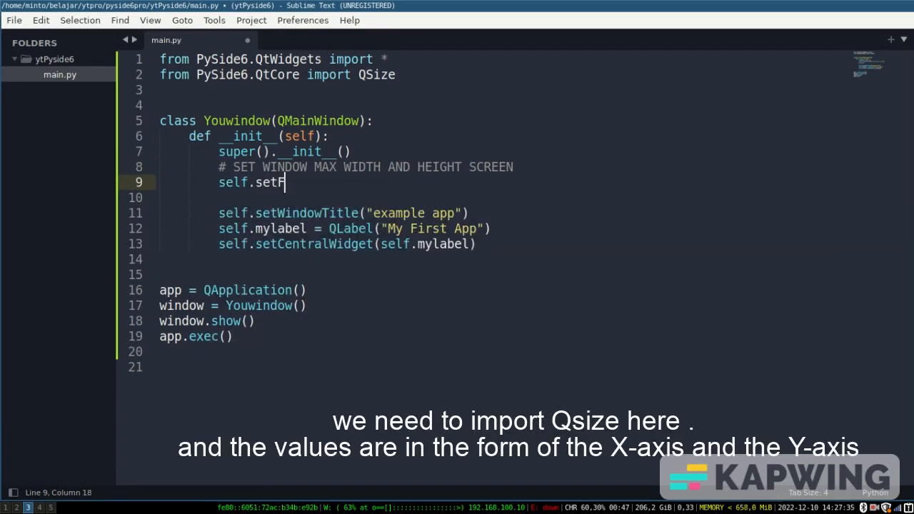
type("ixed")
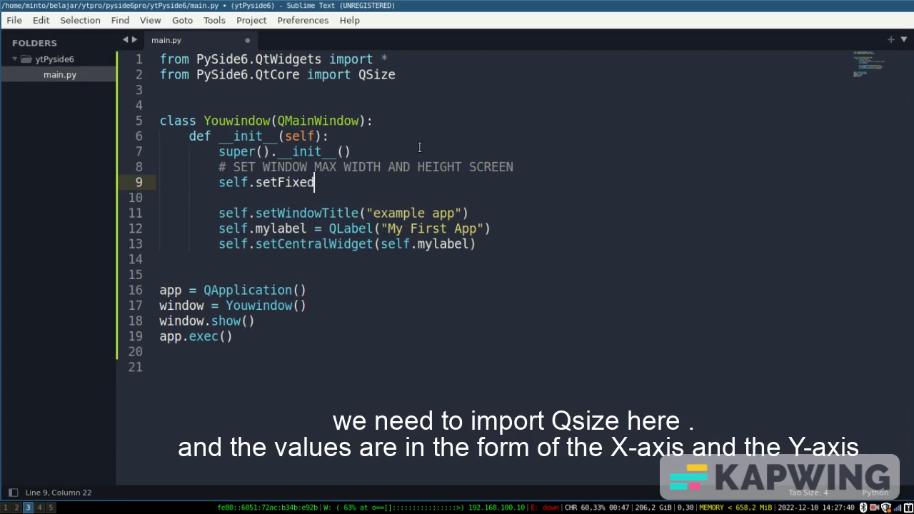
type("Si")
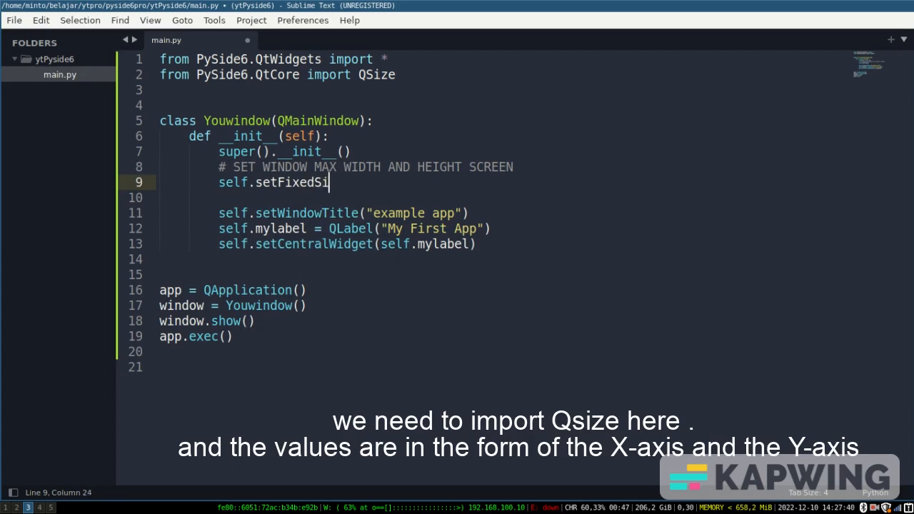
type("ze()")
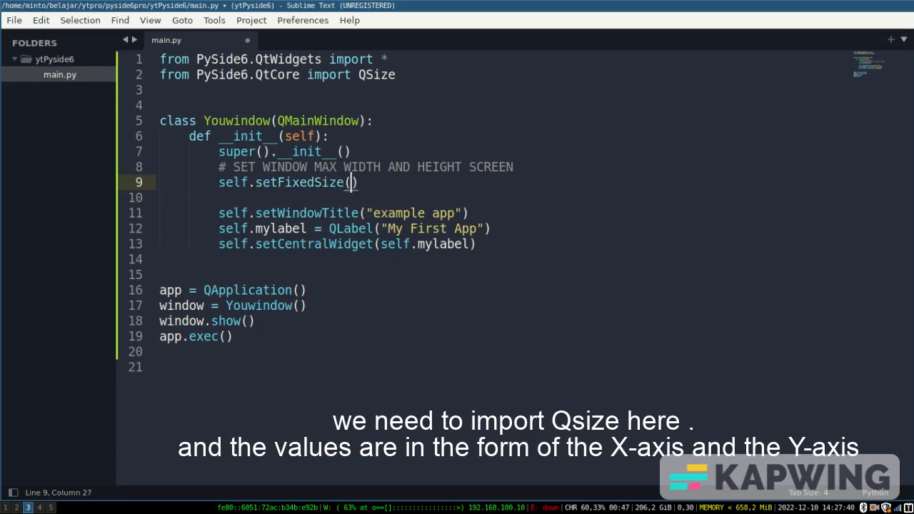
type("QSize")
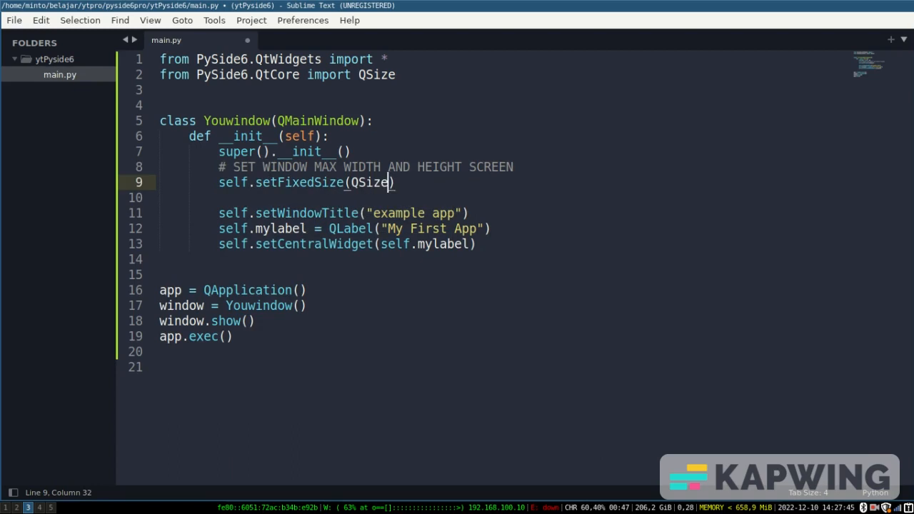
type("400,")
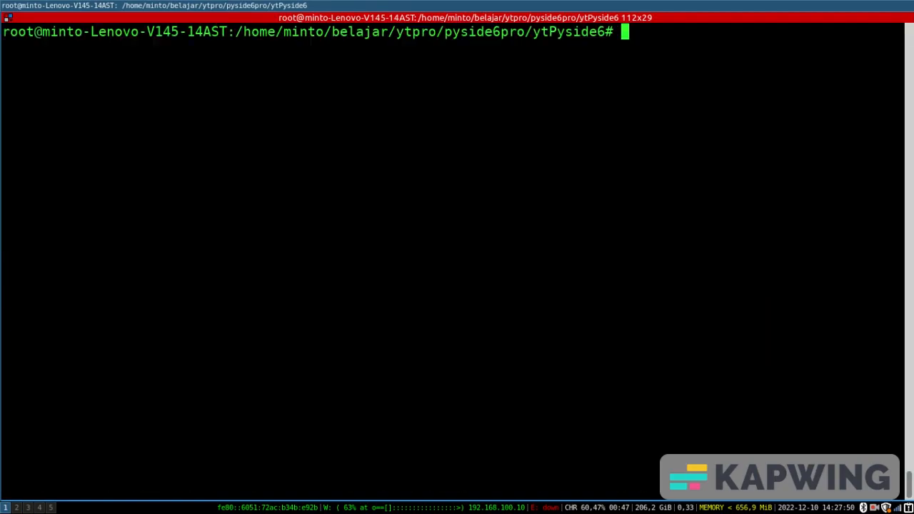
type("nodemon --exec \"python3 main.py\"")
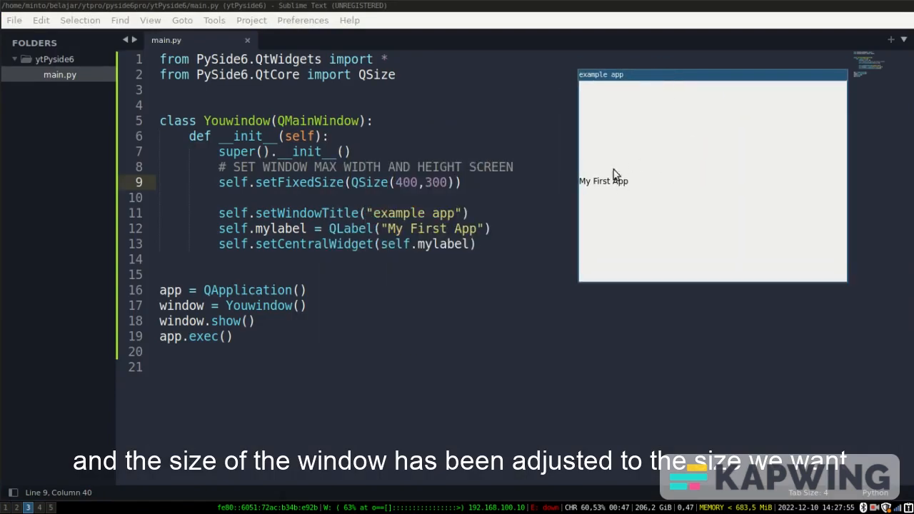
Give mylabel a stylesheet 'font-size:30;font-weight:bold;color:red'
left_click(491, 228)
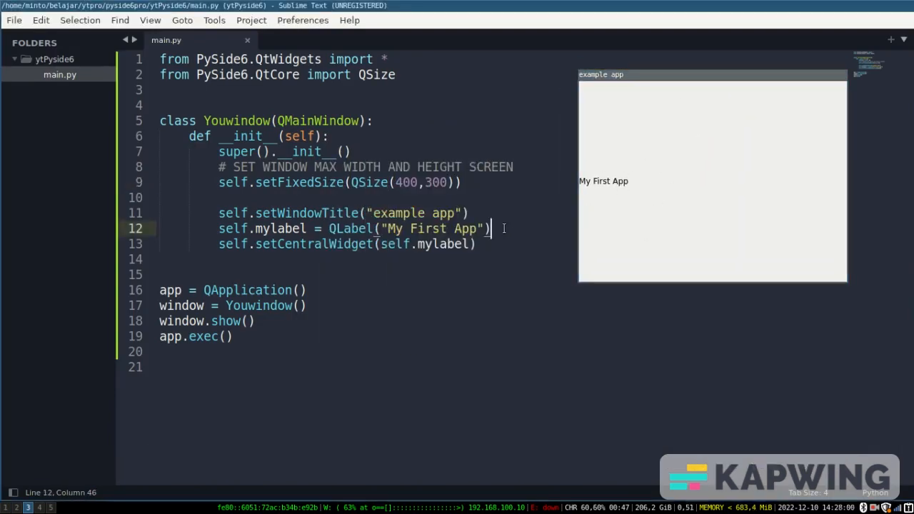
type("self.m")
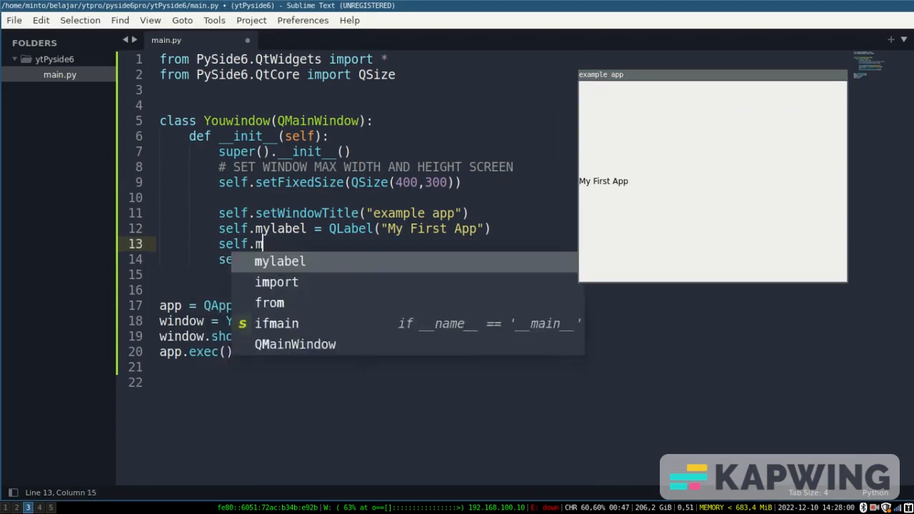
type("ylabel.setStyleShee")
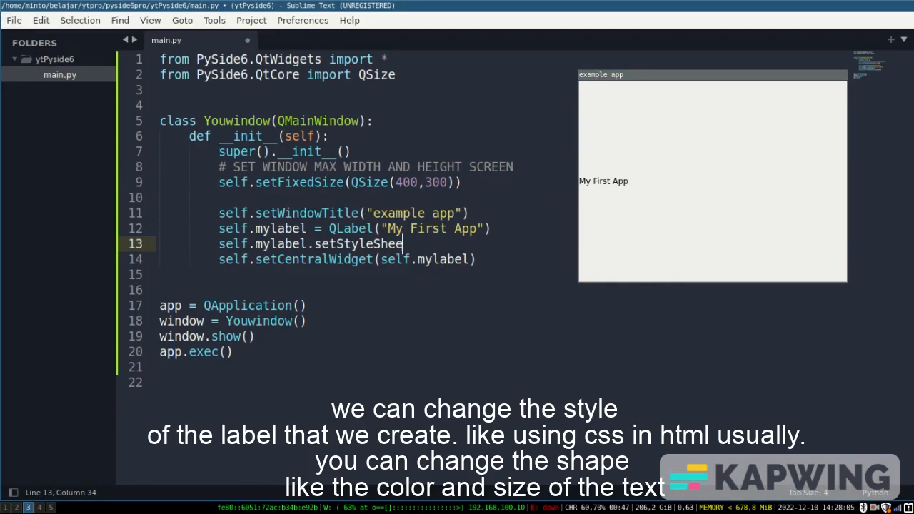
type("t(\"\")")
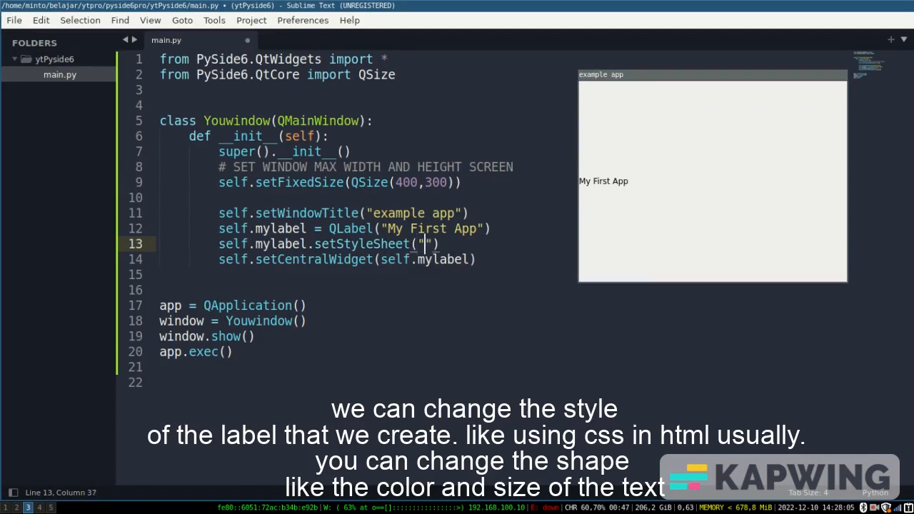
type("font-size")
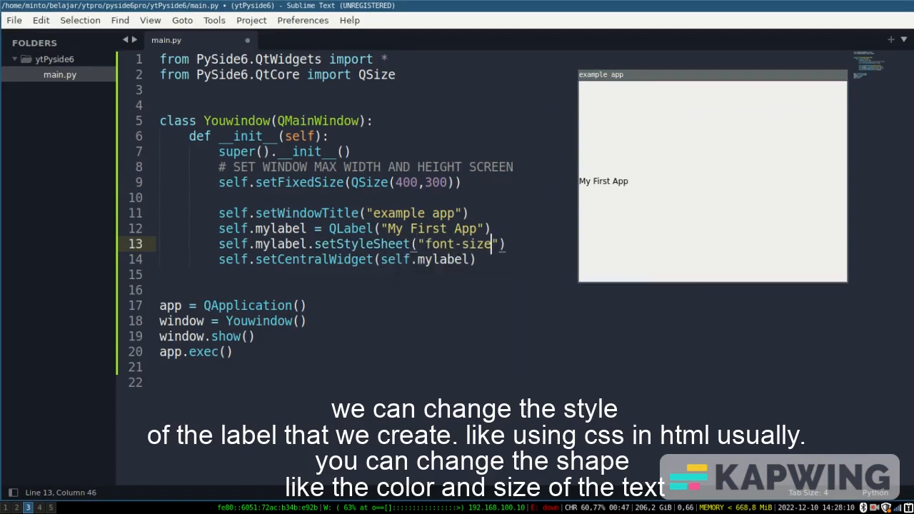
type(":30")
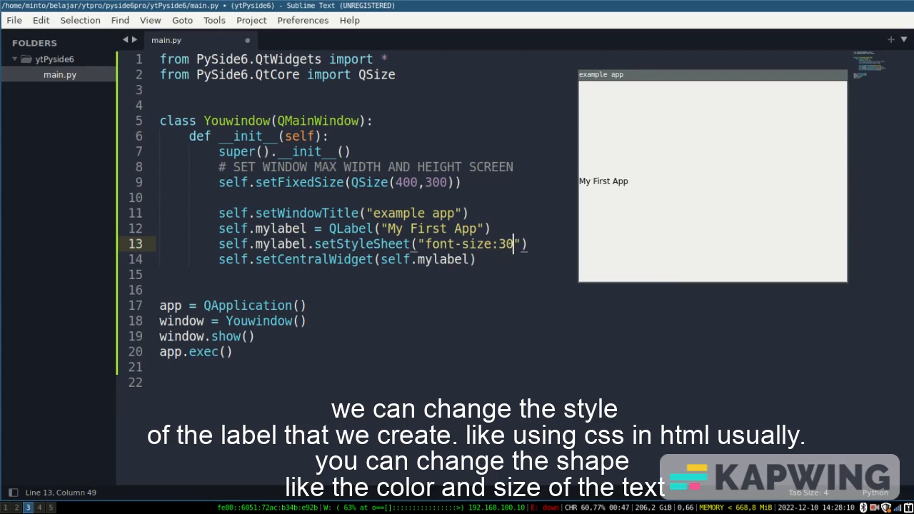
type(";font-weight")
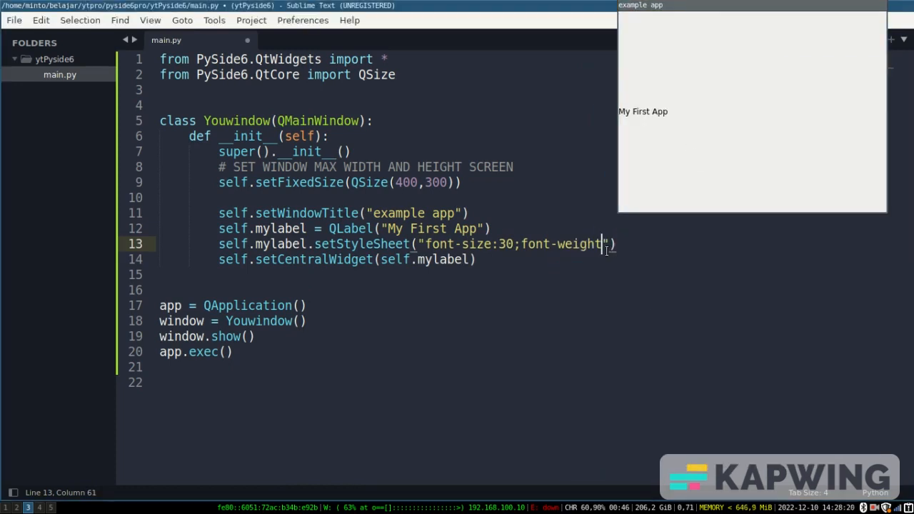
type("bold")
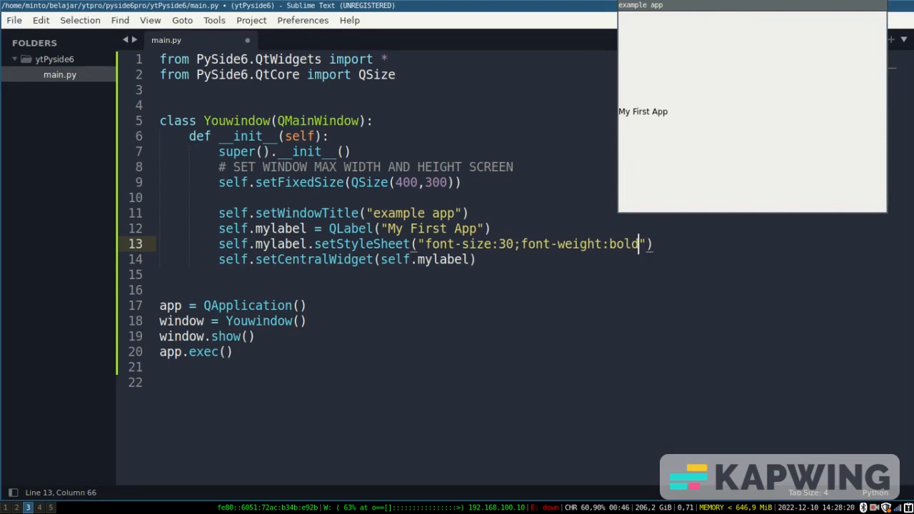
type(";col")
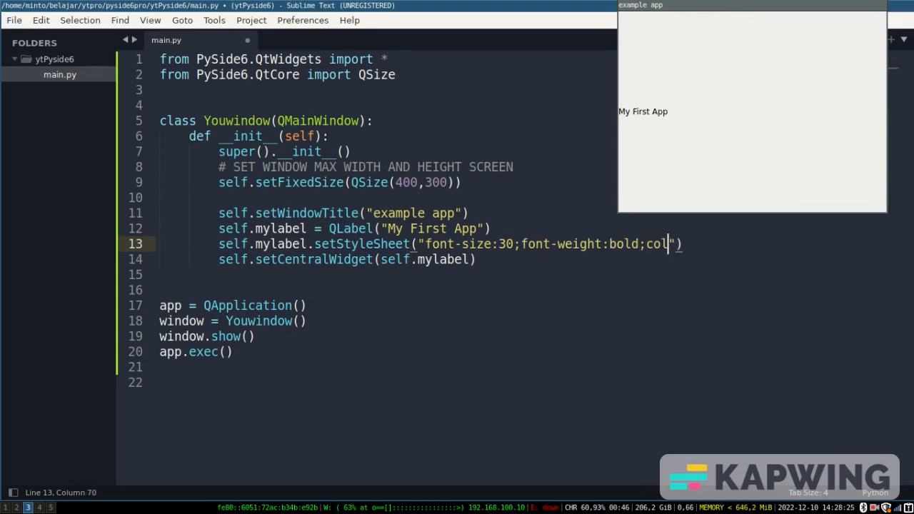
type("or:red")
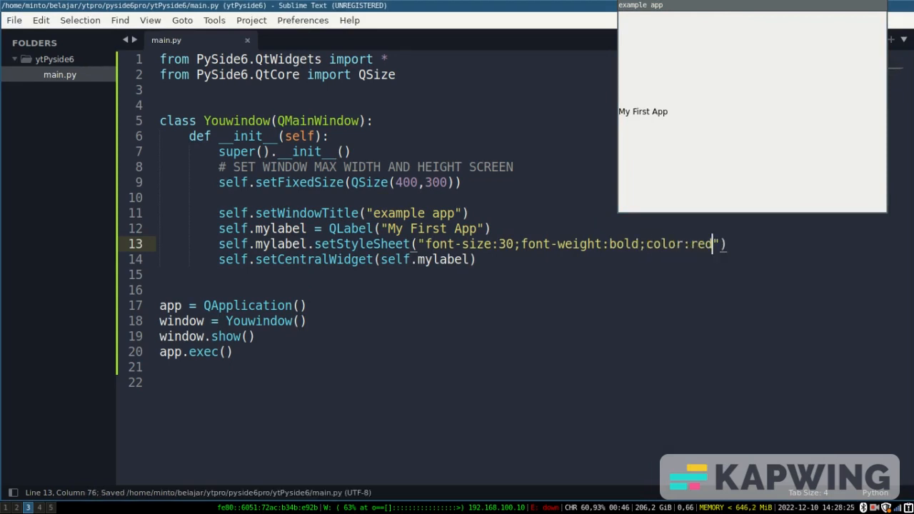
Change the stylesheet font size value to 50px
left_click(159, 197)
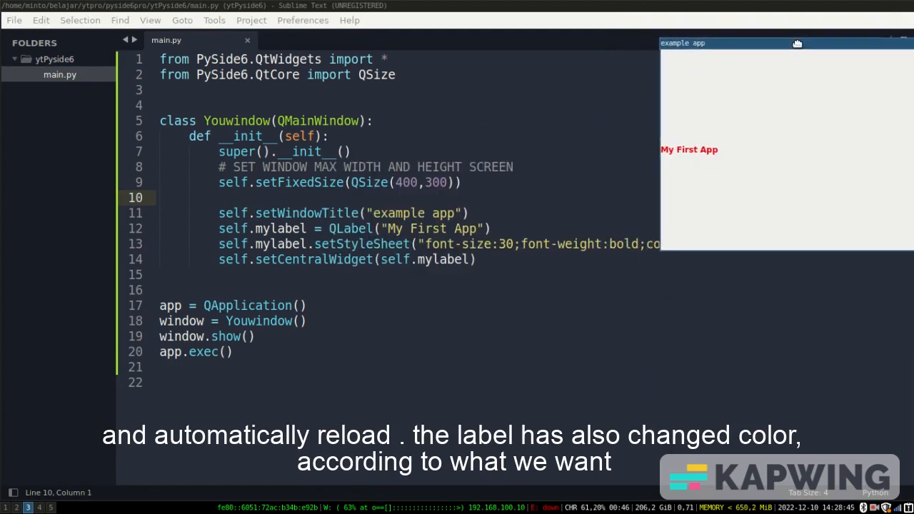
left_click(511, 243)
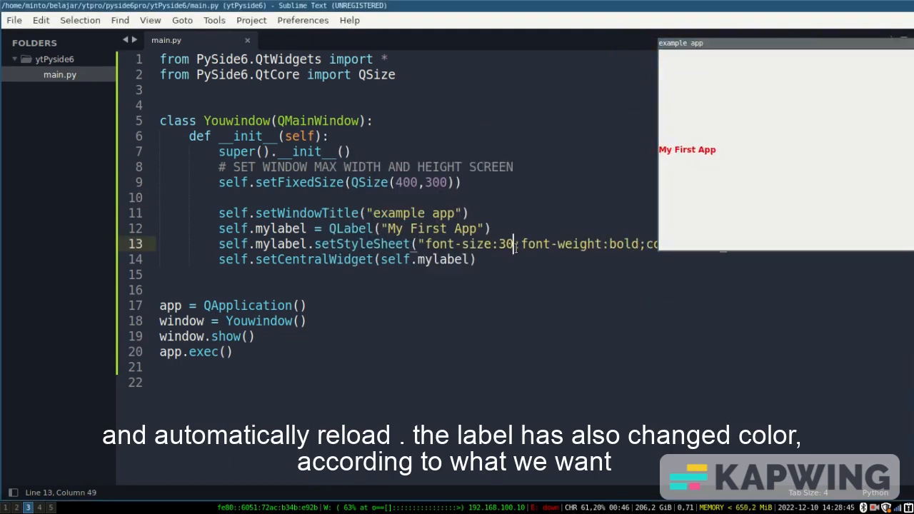
type("50px")
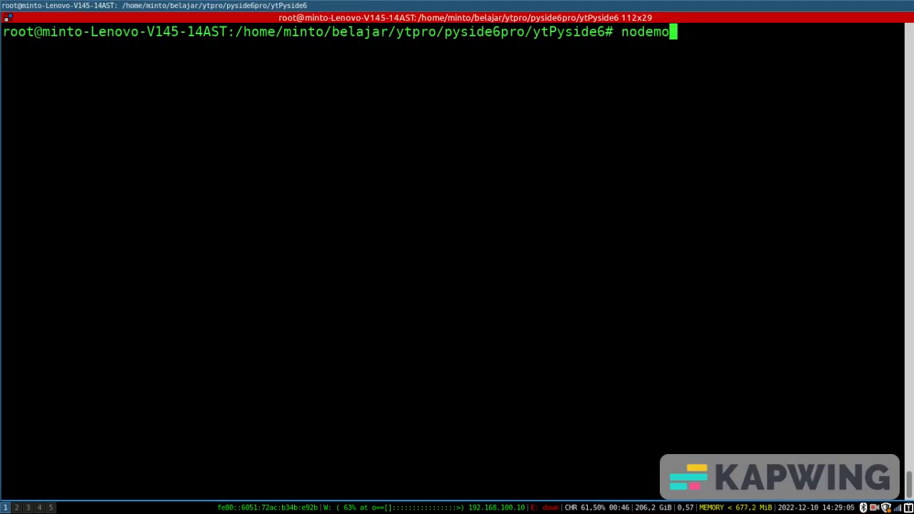
Run nodemon --exec python3 main.py so nodemon executes and watches main.py
type("--exec")
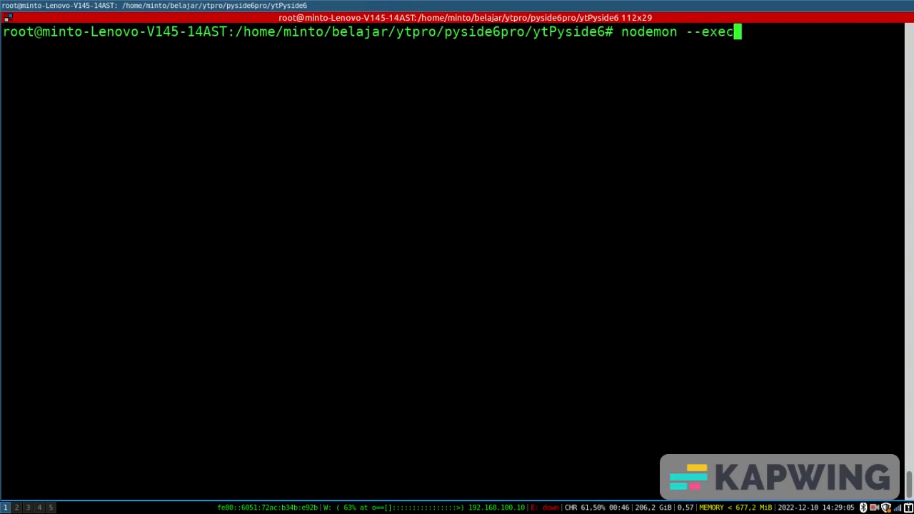
type("python3 main.py")
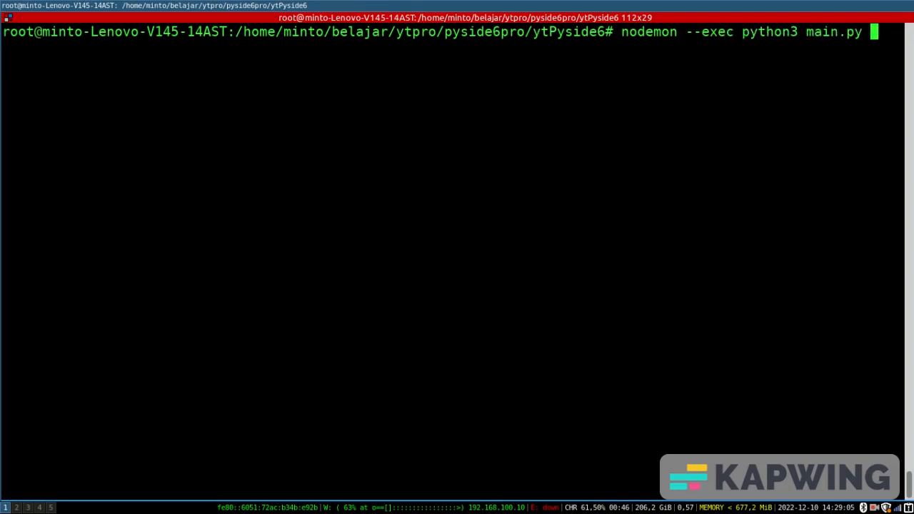
key("Return")
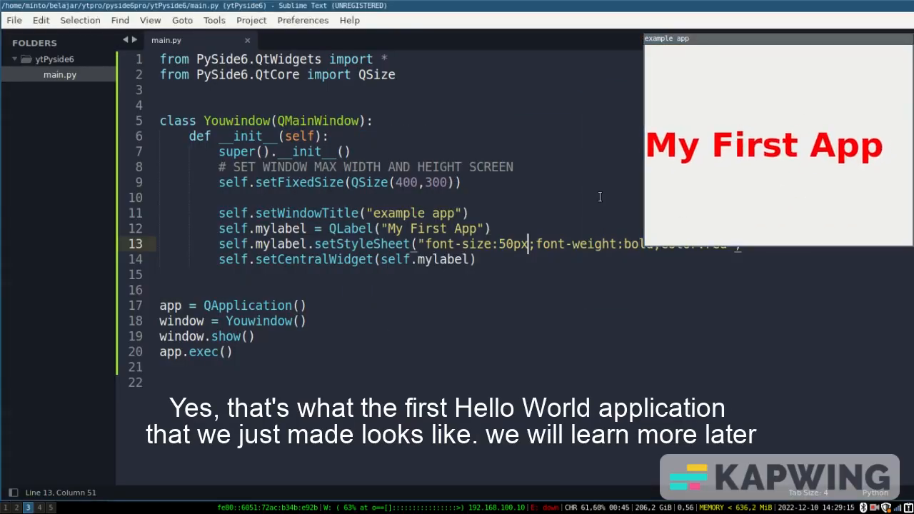
Under a '# BUTTON' comment, create self.mybutton = QPushButton("Hello My Button")
left_click(493, 229)
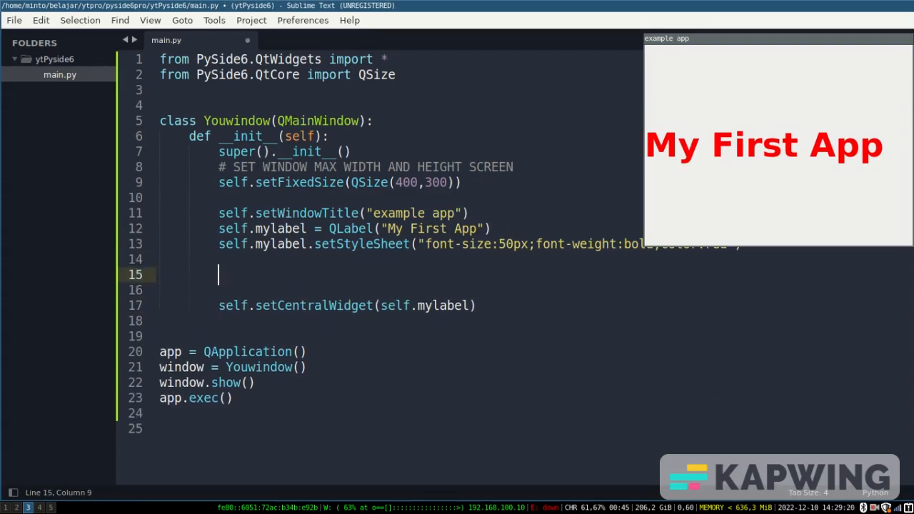
type("# BUTTON")
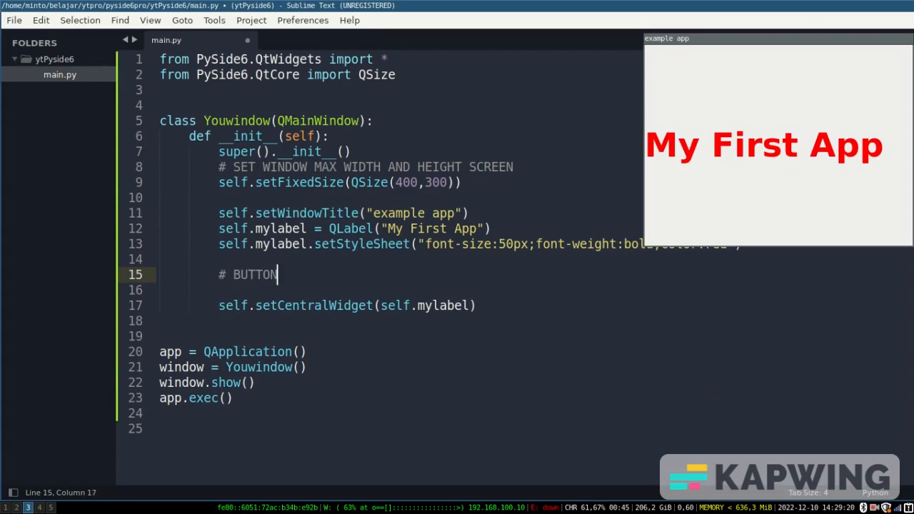
type("self.m")
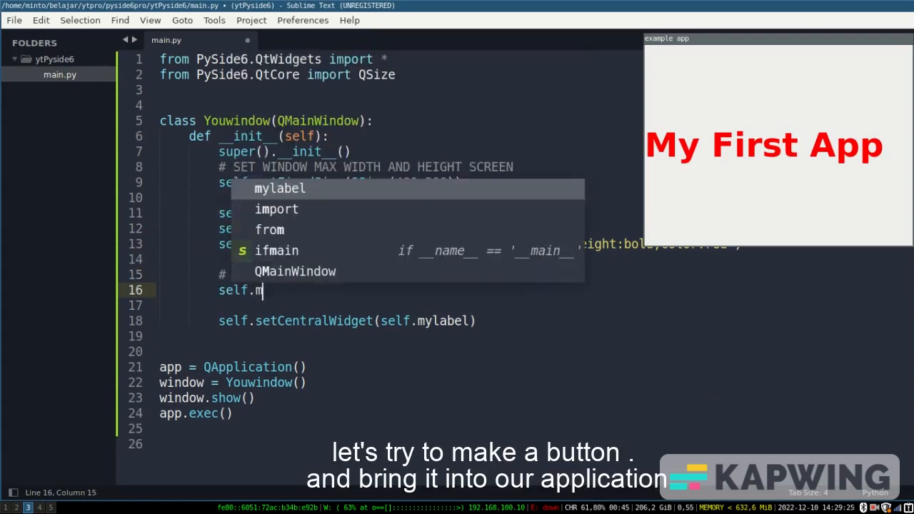
type("ybutton =")
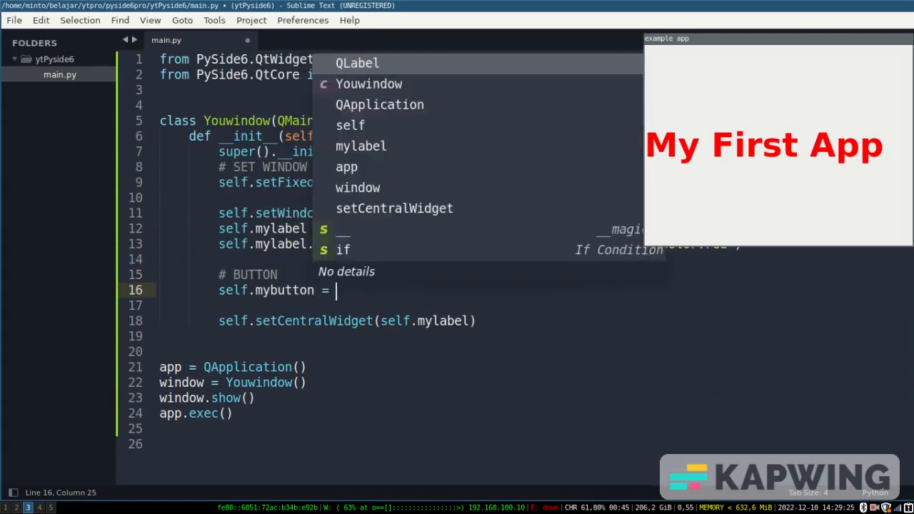
type("QPushB")
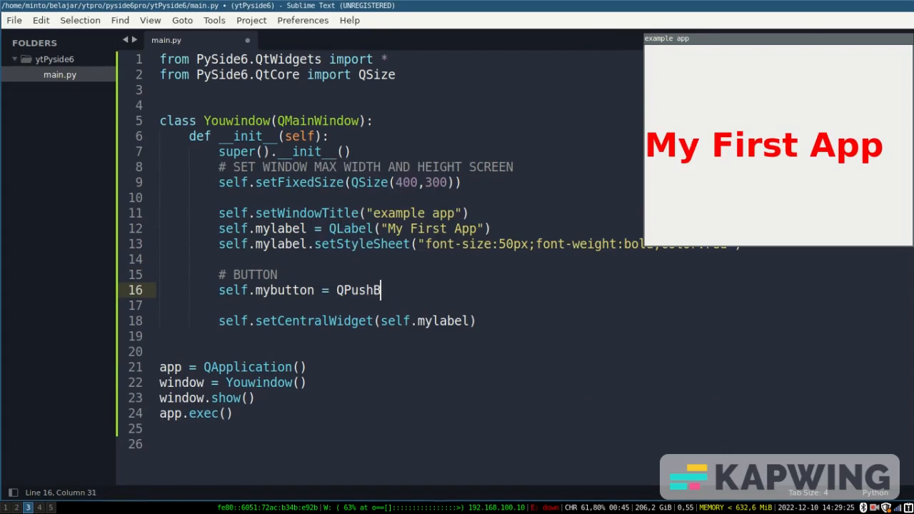
type("utton(\"\")")
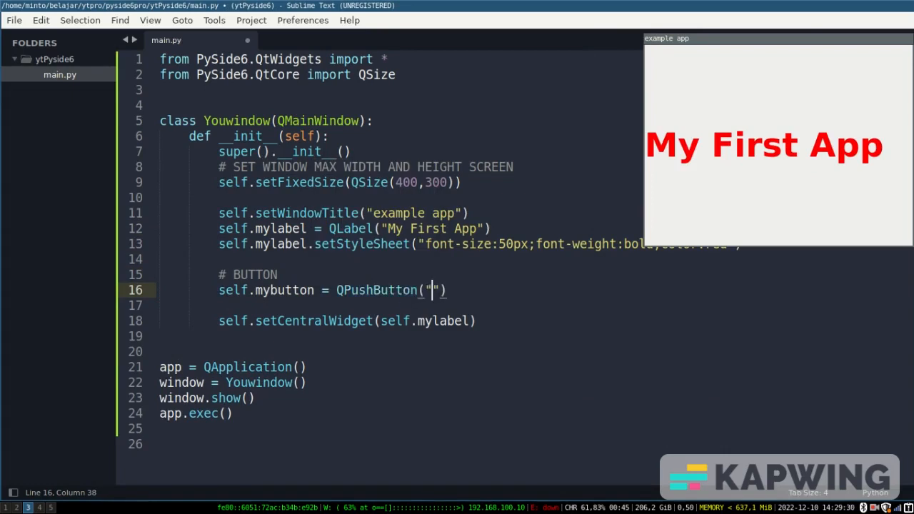
type("Hello My Button")
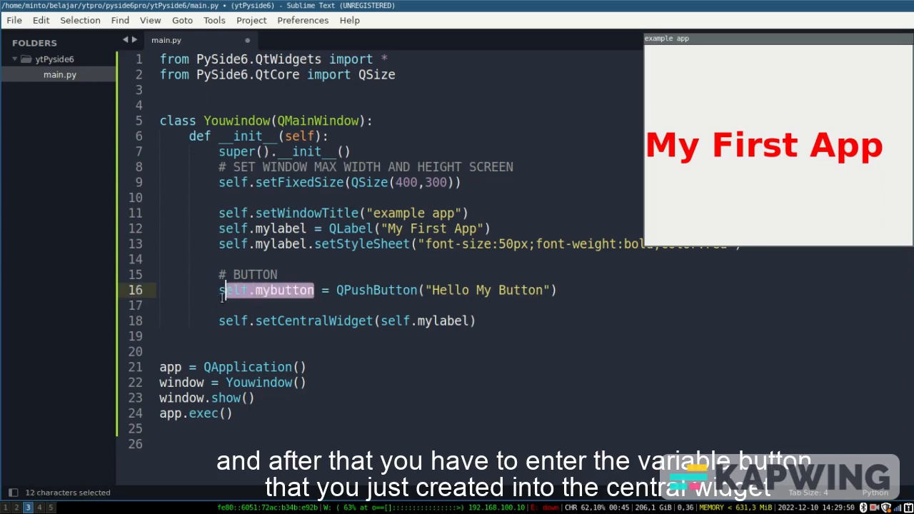
Make mybutton the central widget in setCentralWidget instead of mylabel
double_click(443, 320)
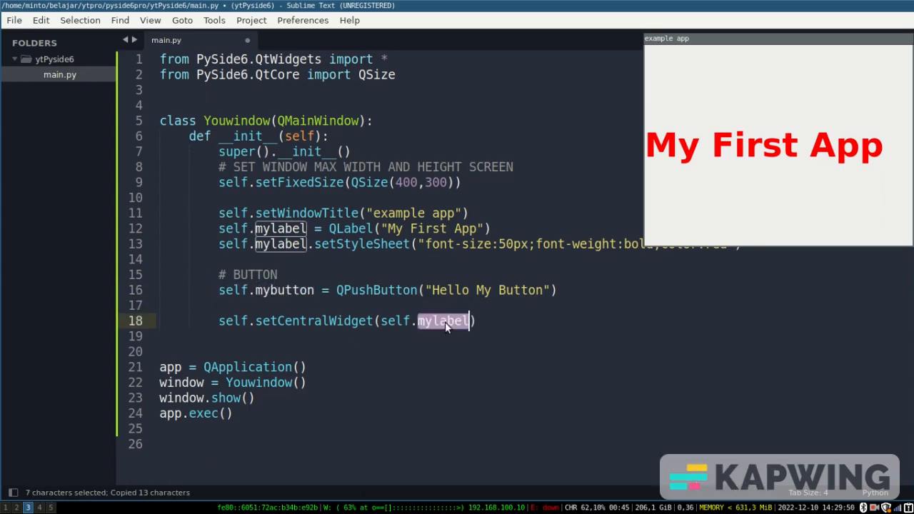
type("mybutton")
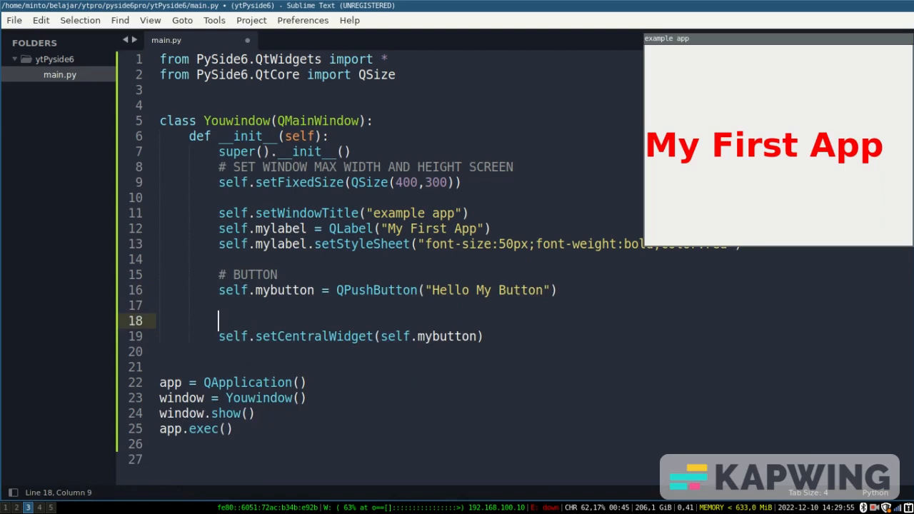
Under '# IF CLICK FUNCTION BUTTON', connect self.mybutton.clicked to self.youfunctionbutton, fixing the name typo
type("IF CLICK FUNCT")
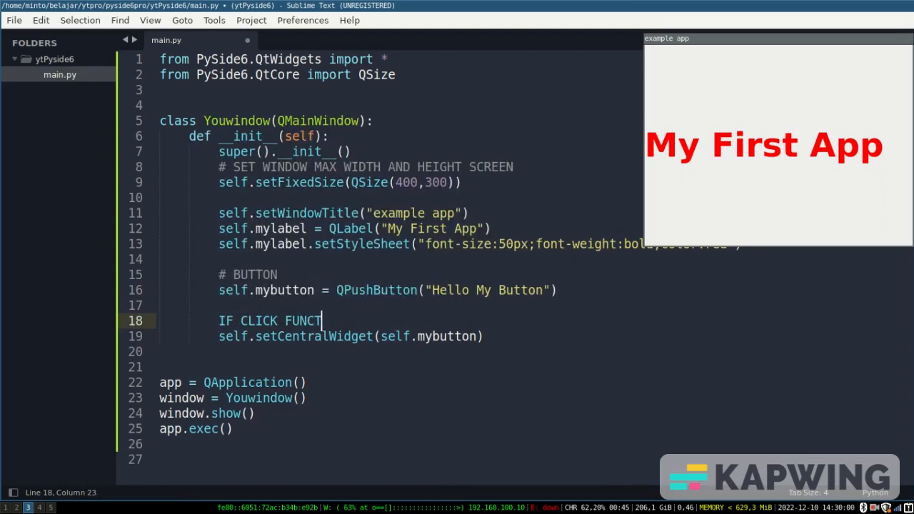
type("ION BUTTON")
type("sel")
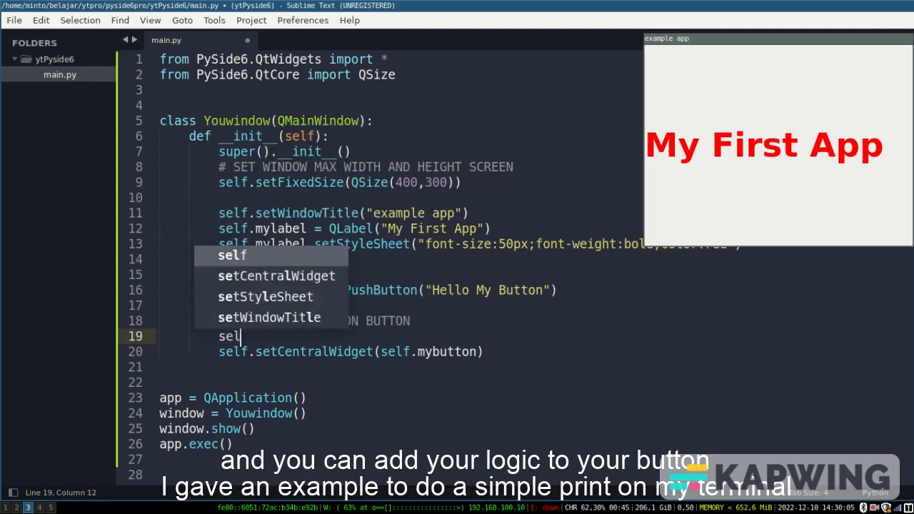
type(".mybutton.")
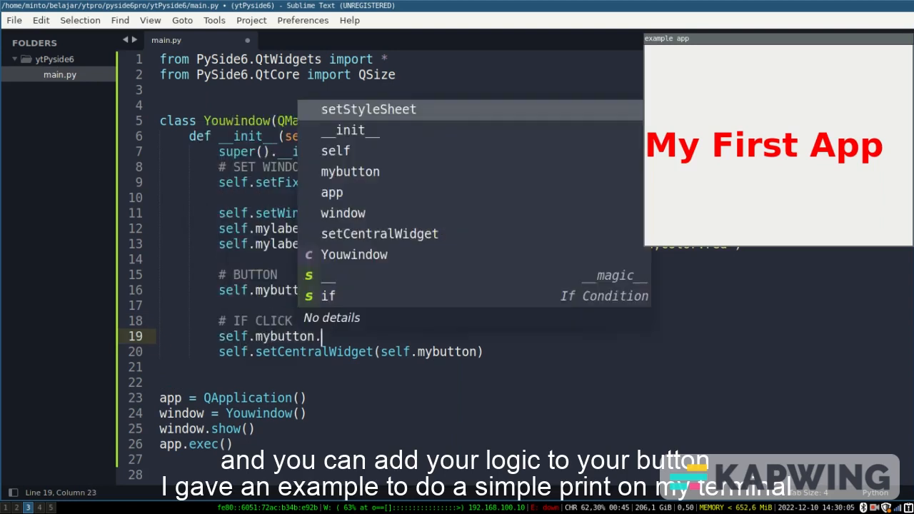
type("clicked.connect(self")
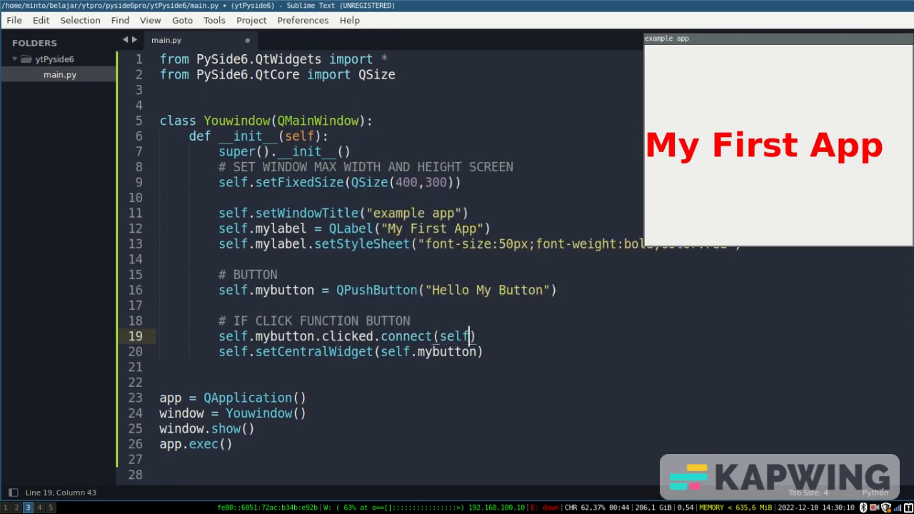
type(".youfucntion")
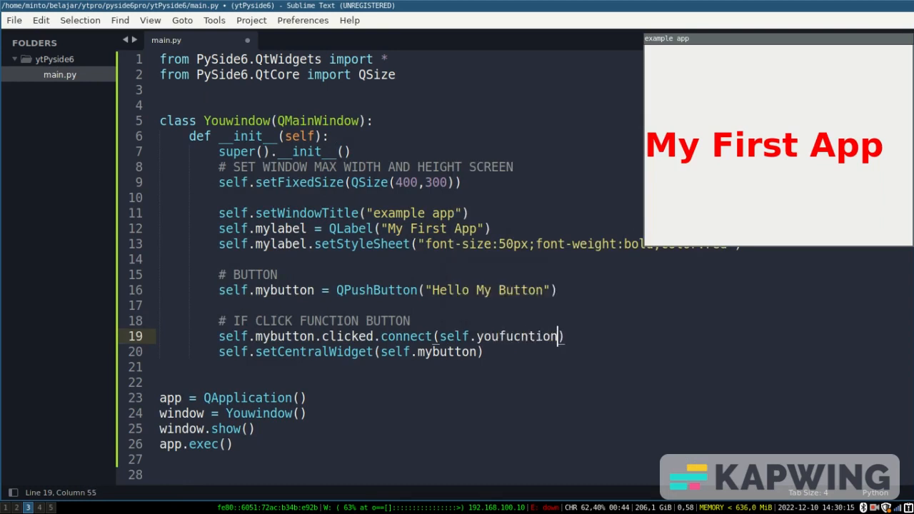
key("BackSpace")
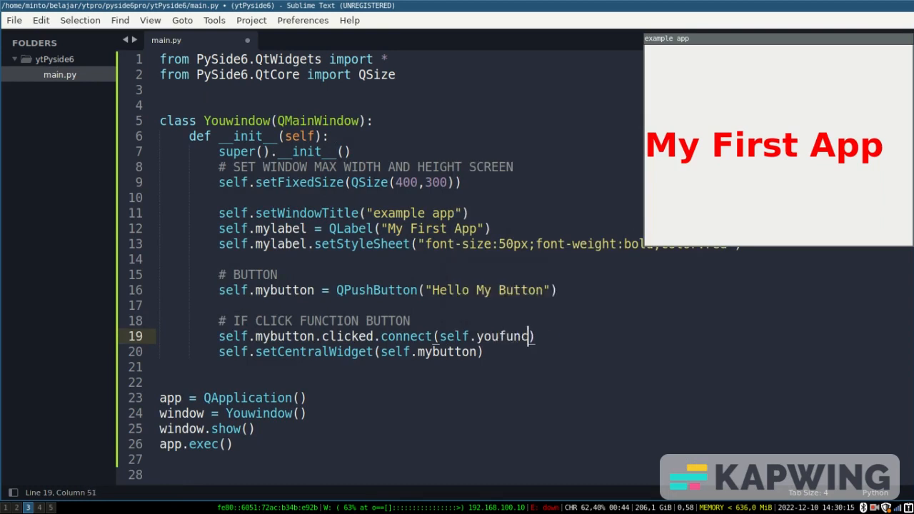
type("tionbutton")
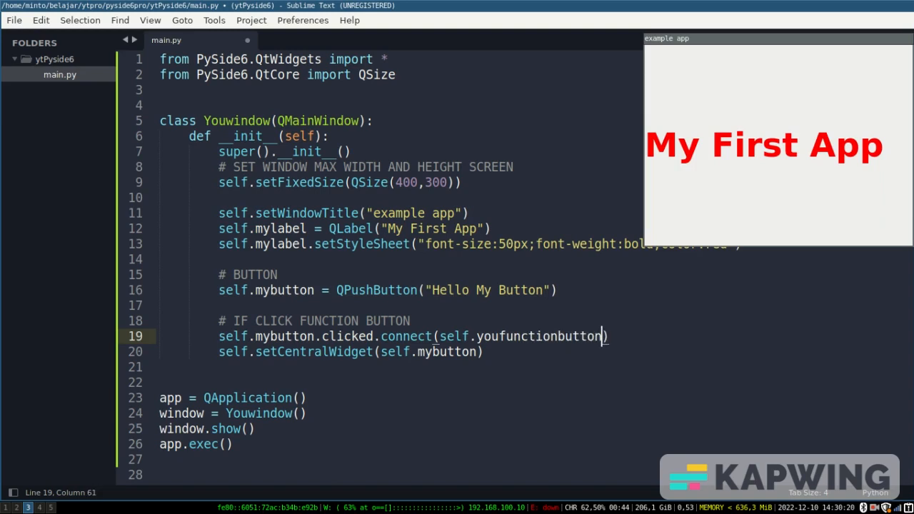
mouse_move(576, 337)
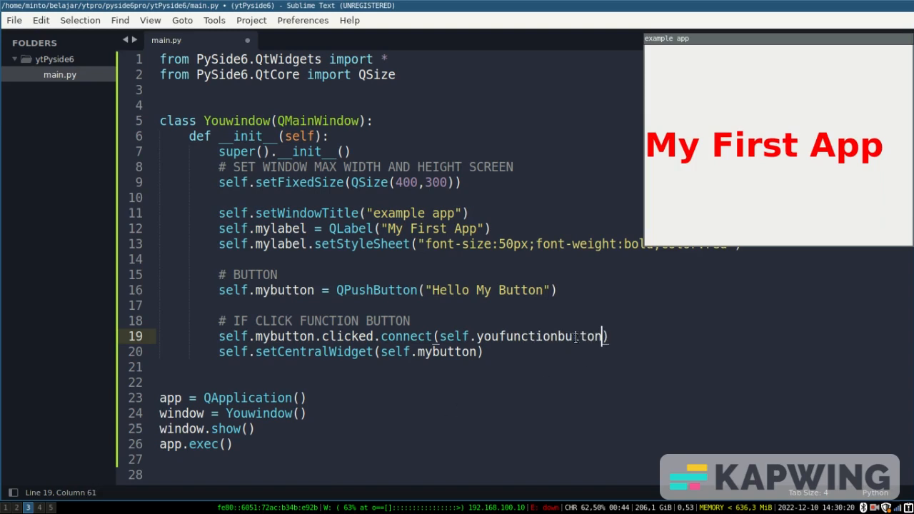
double_click(540, 337)
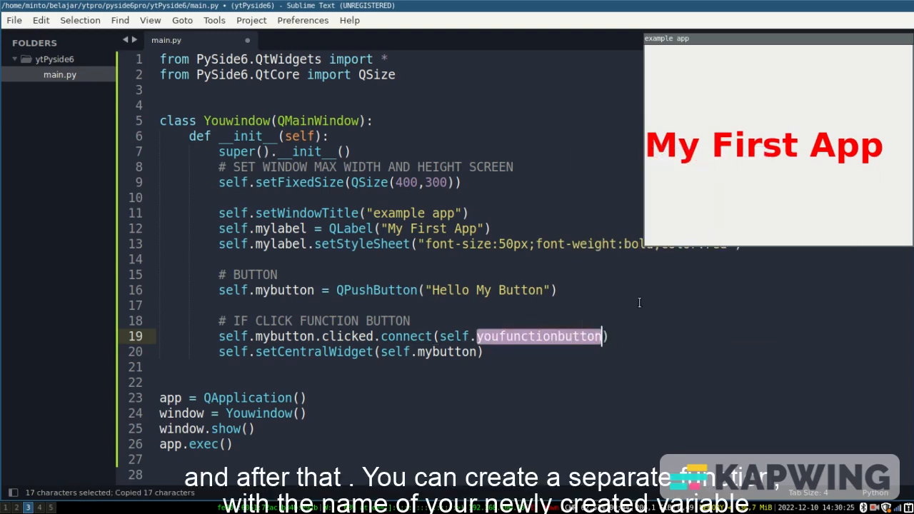
Define def youfunctionbutton(self): below the constructor, removing the placeholder pass body
left_click(160, 367)
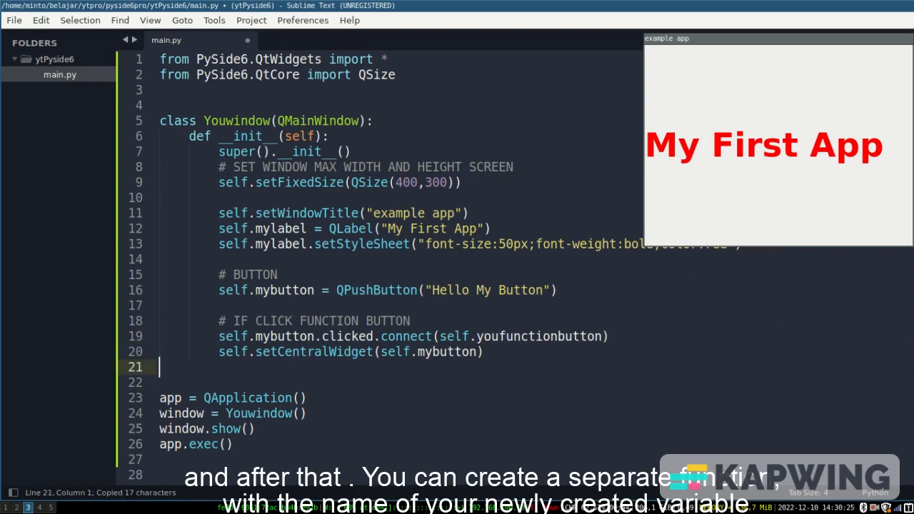
type("d")
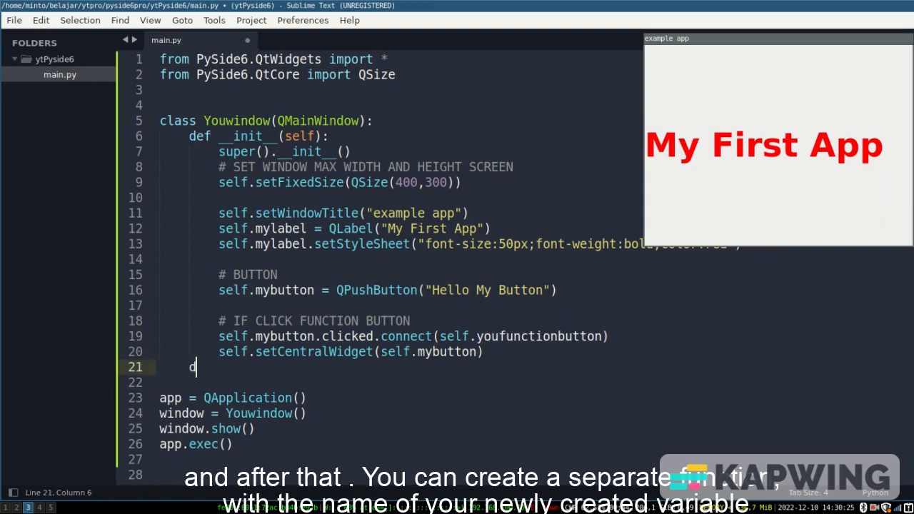
type("ef youfunctionbutton():")
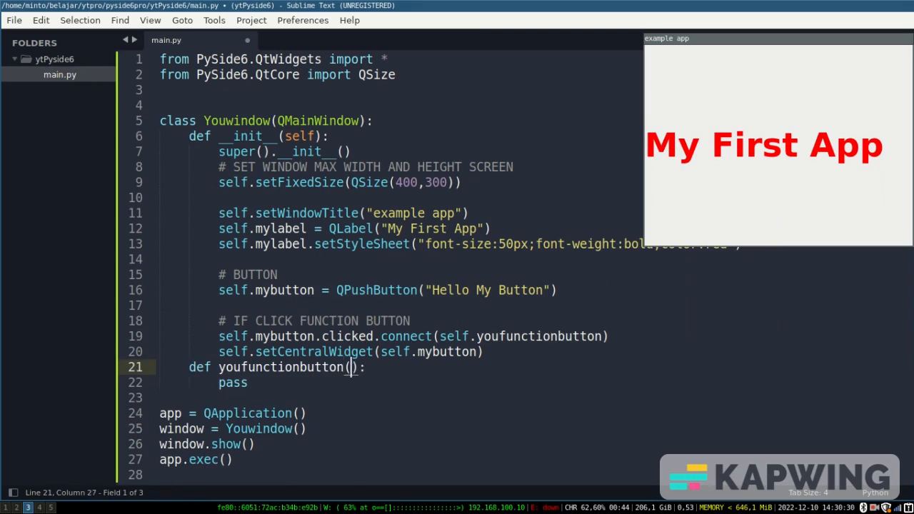
key("ctrl+x")
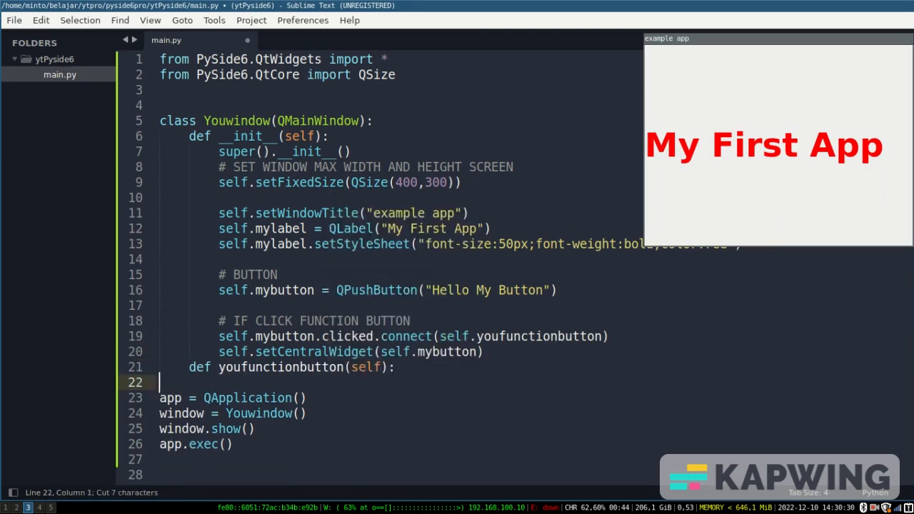
key("enter")
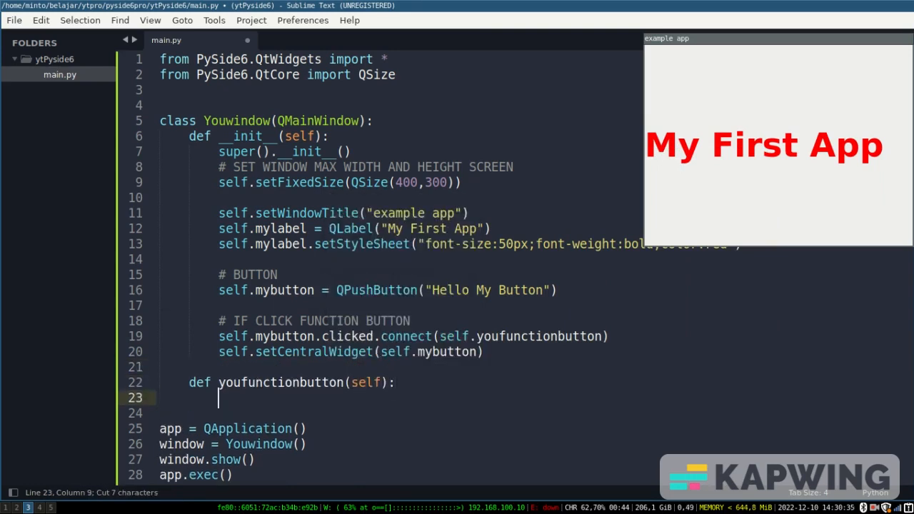
Make the method print "HAI YOU CLICK BUTTON NOW...."
type("print(\"\")")
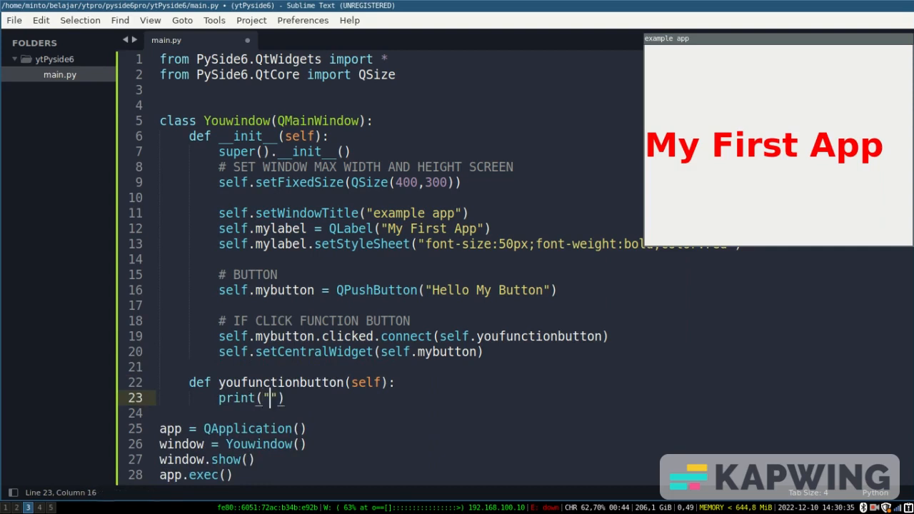
type("HAI YOU")
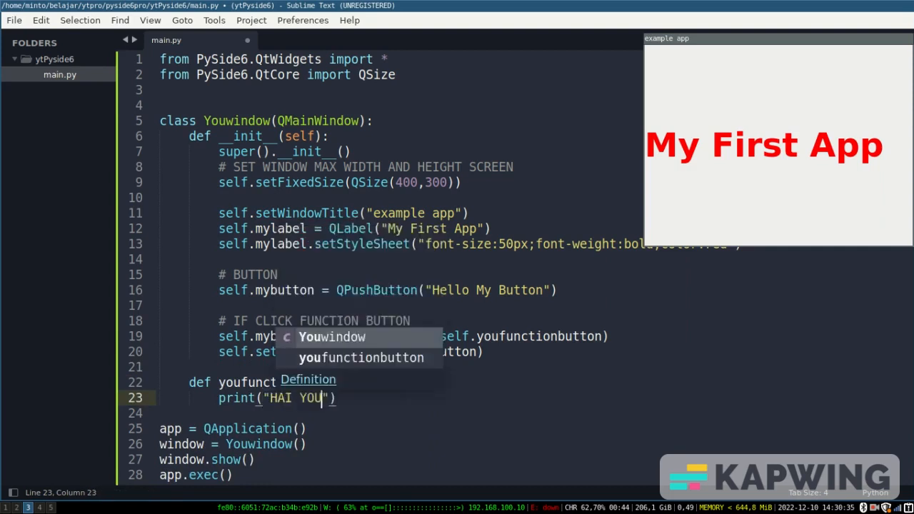
type("CLICK BUTTON")
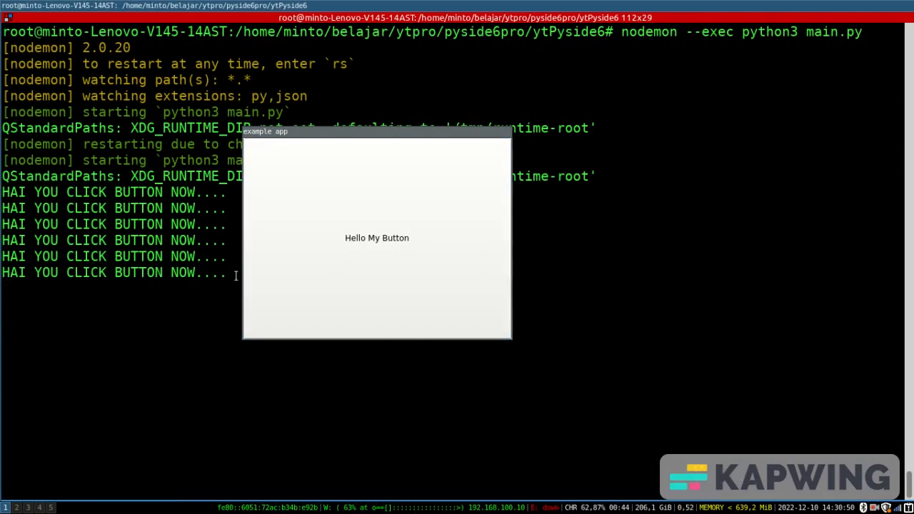
Focus the example app and press Hello My Button so its message prints in the nodemon output
left_click(377, 237)
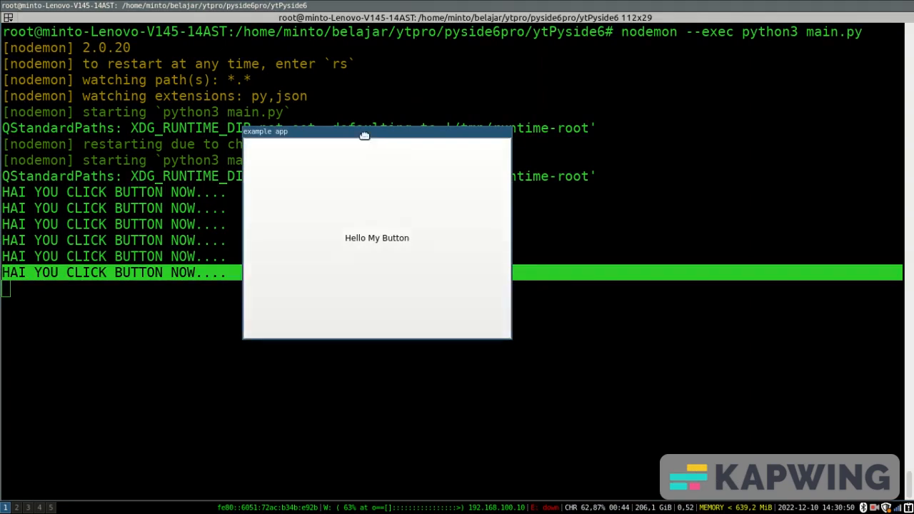